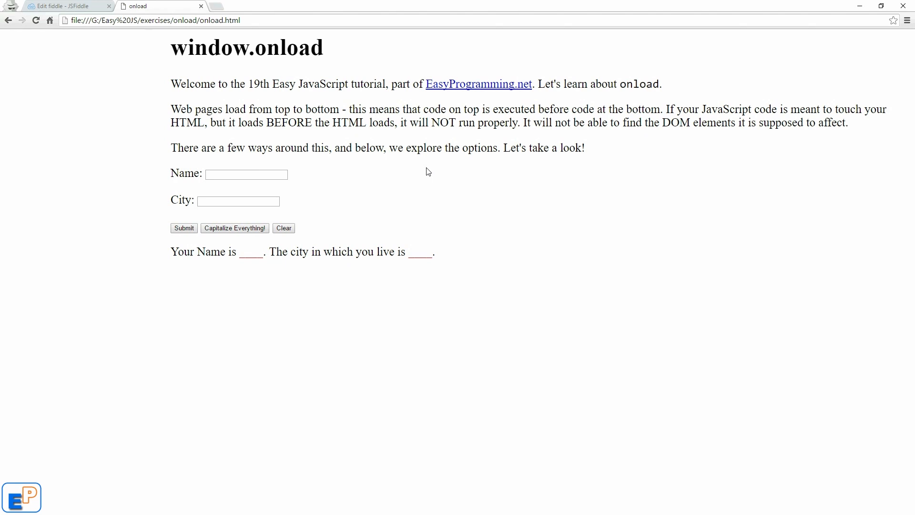
Highlight 'onload' in the local page heading, then switch to the JSFiddle tab from the previous tutorial
{"action": "double_click", "coordinate": [288, 47]}
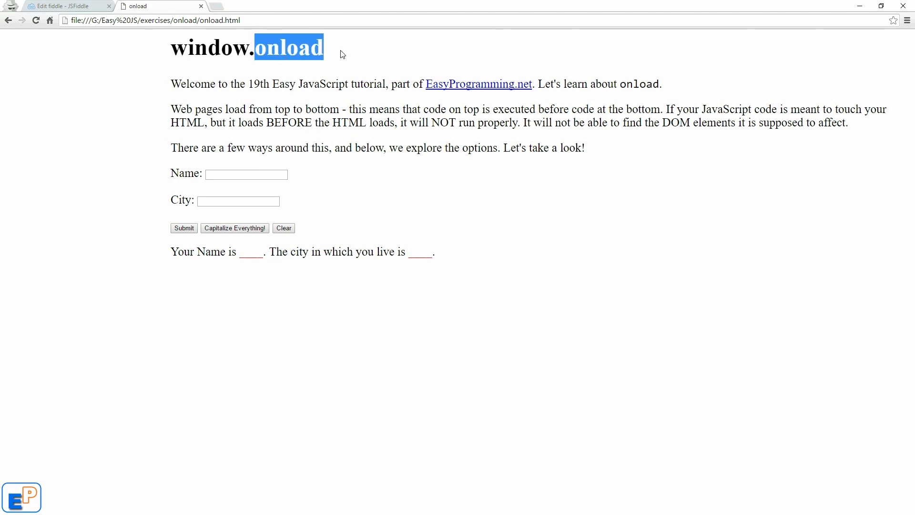
{"action": "left_click", "coordinate": [336, 50]}
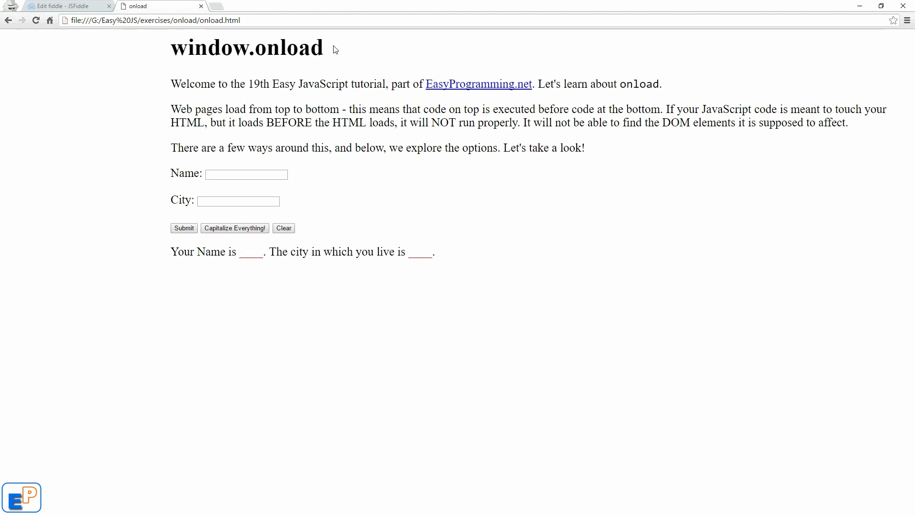
{"action": "mouse_move", "coordinate": [331, 48]}
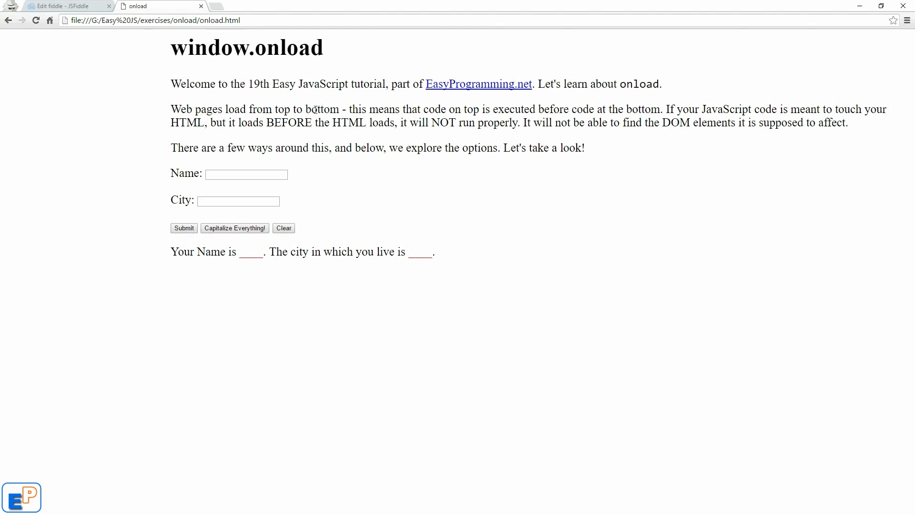
{"action": "mouse_move", "coordinate": [221, 171]}
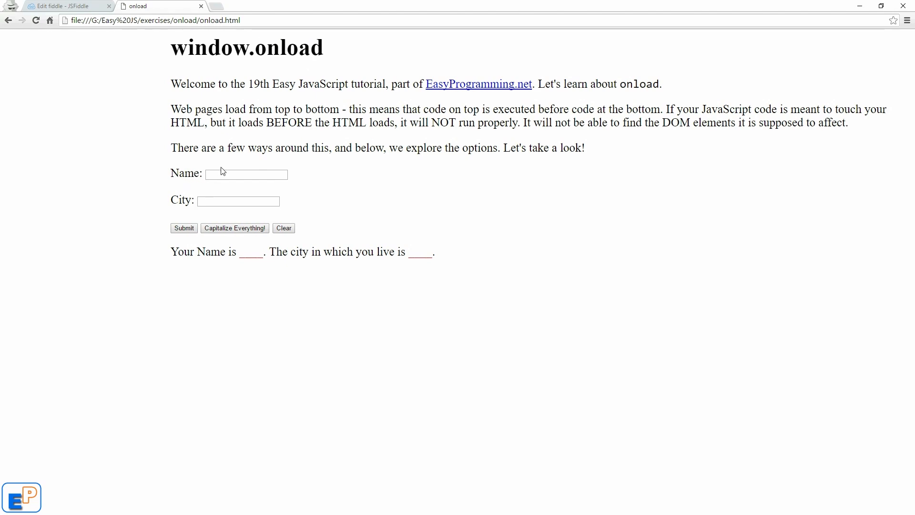
{"action": "mouse_move", "coordinate": [221, 103]}
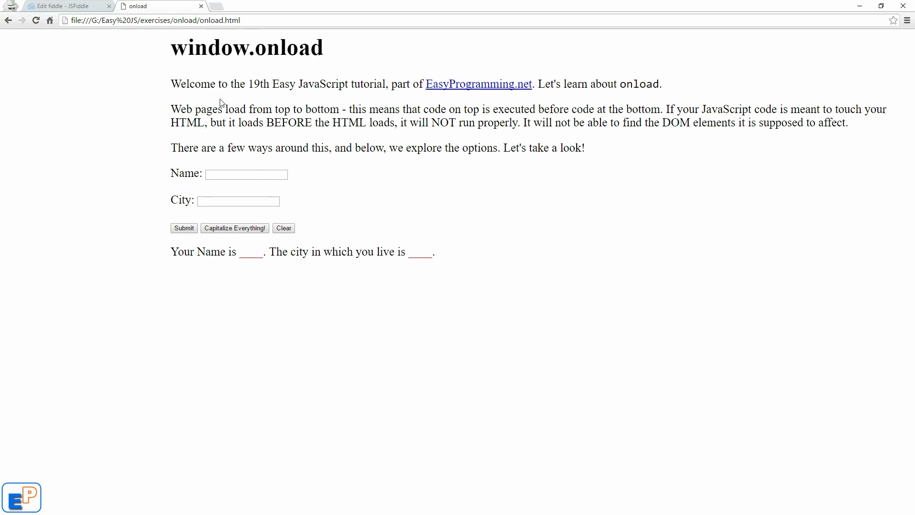
{"action": "left_click", "coordinate": [64, 6]}
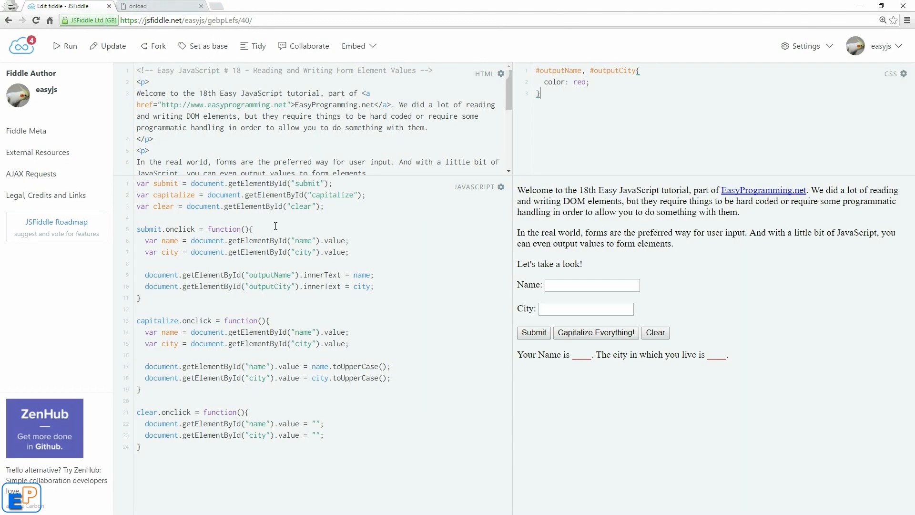
{"action": "mouse_move", "coordinate": [582, 263]}
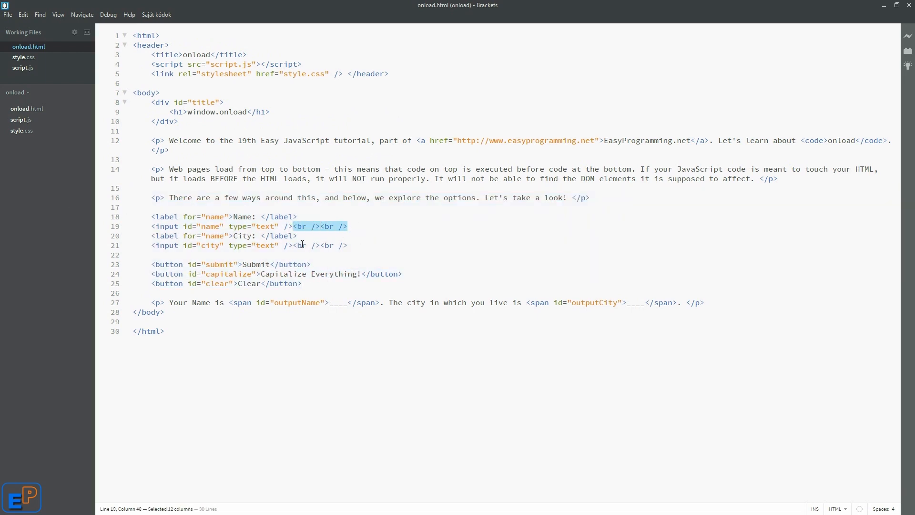
Review all the style.css rules, then bring up script.js in Working Files
{"action": "left_click", "coordinate": [23, 57]}
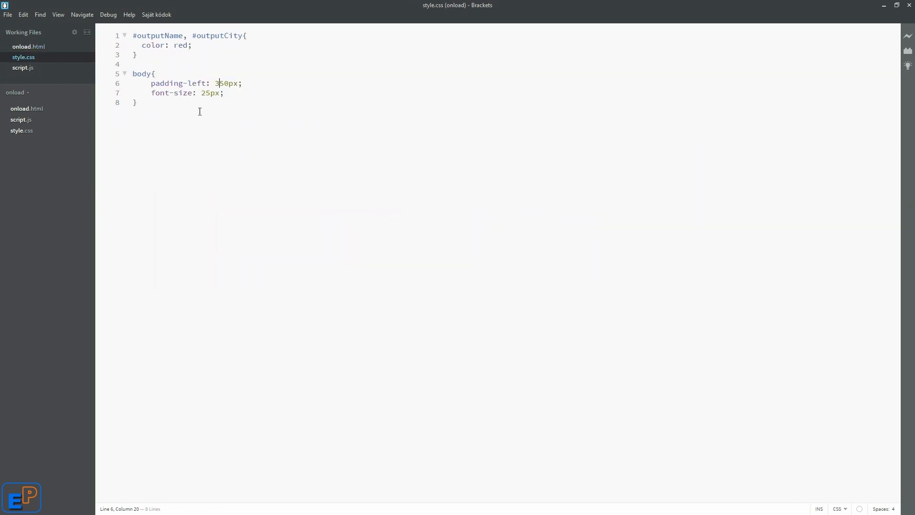
{"action": "key", "text": "ctrl+a"}
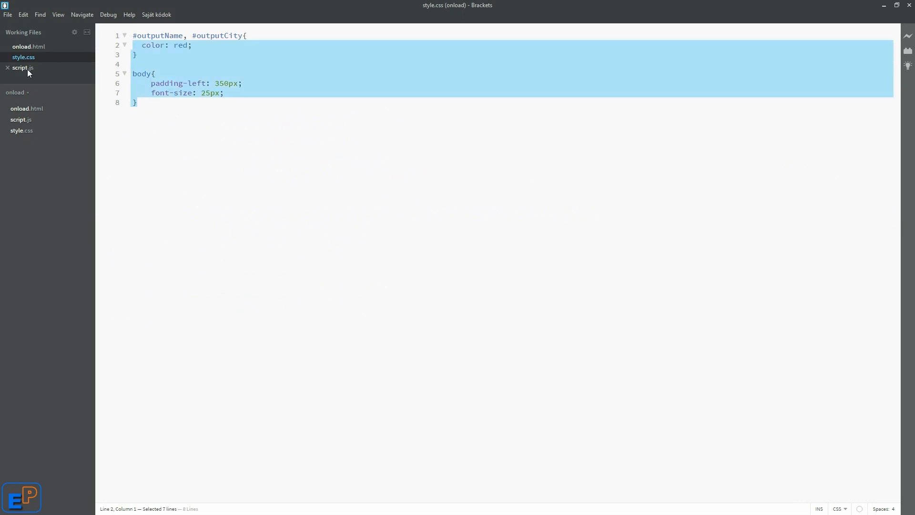
{"action": "left_click", "coordinate": [23, 67]}
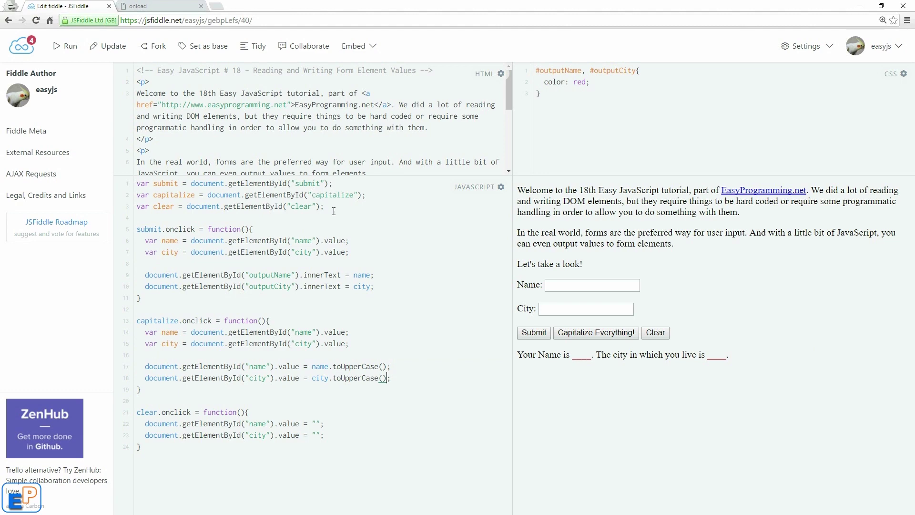
{"action": "mouse_move", "coordinate": [300, 159]}
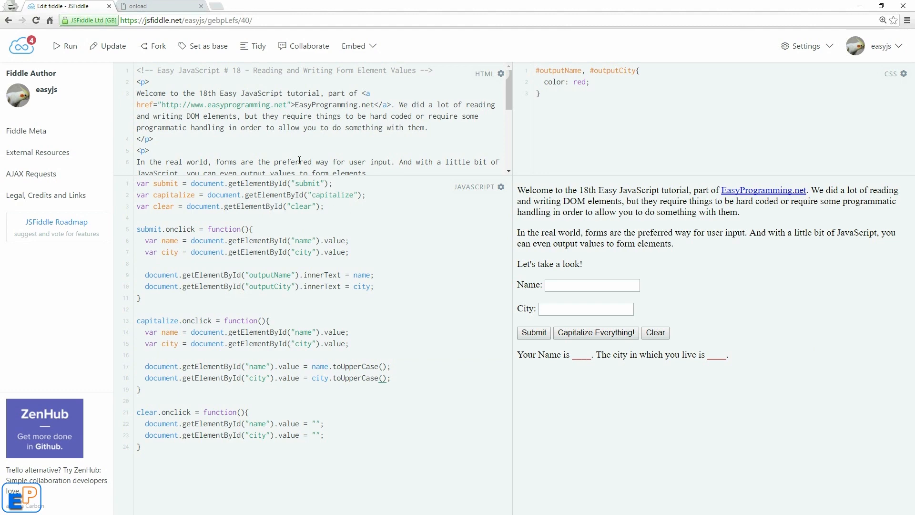
In the fiddle's result pane, submit the name and city, clear the fields, then return to the local onload tab
{"action": "left_click", "coordinate": [157, 6]}
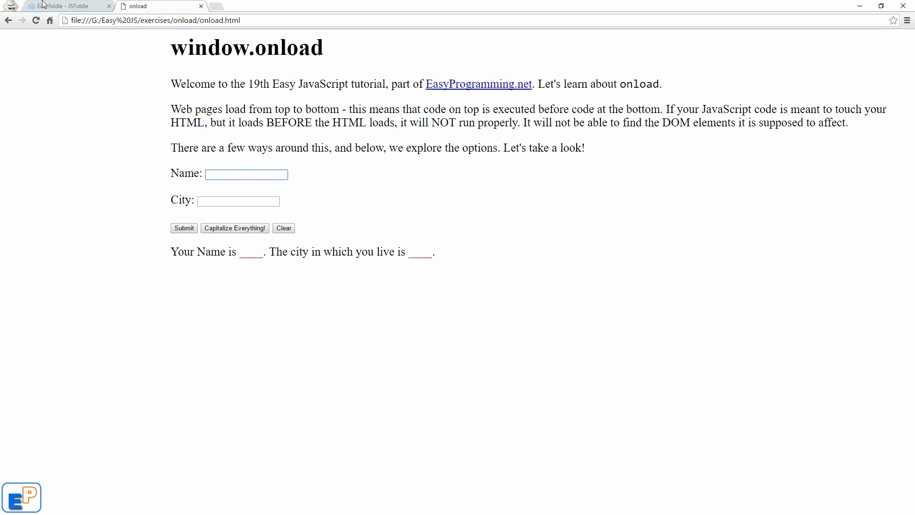
{"action": "left_click", "coordinate": [64, 5]}
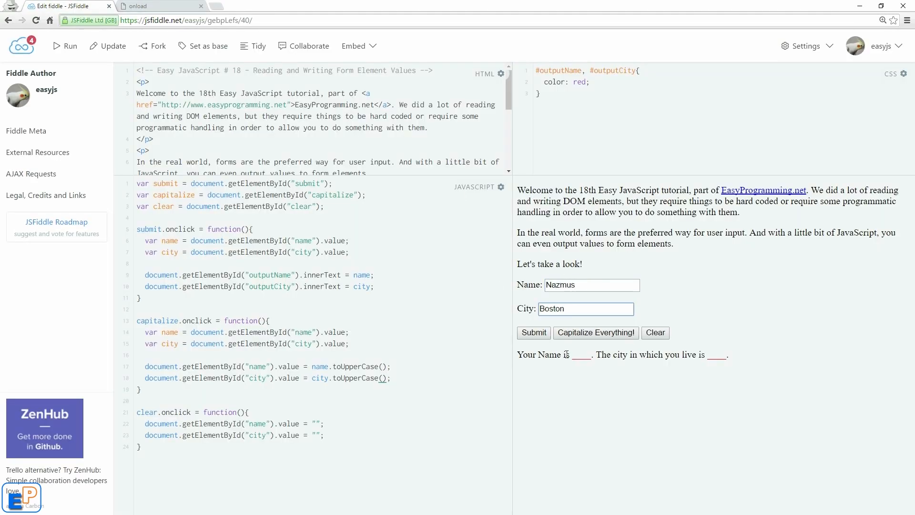
{"action": "left_click", "coordinate": [532, 332]}
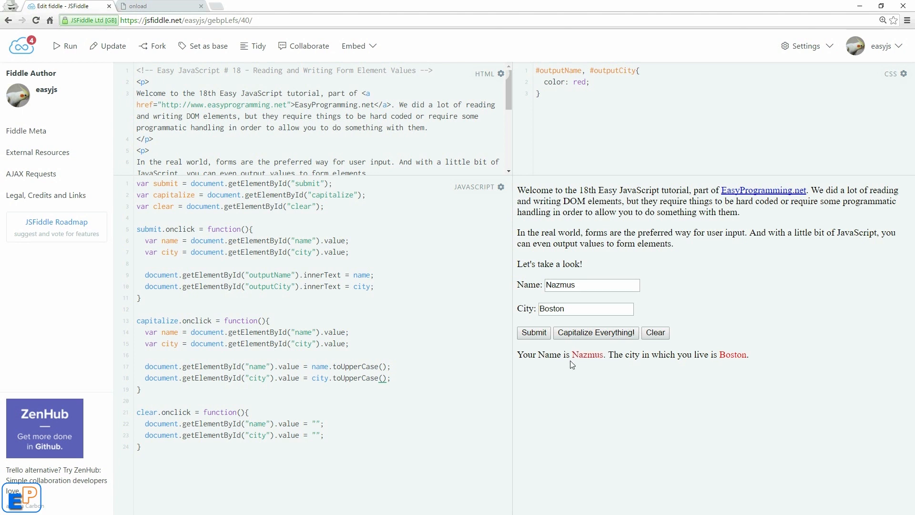
{"action": "left_click", "coordinate": [654, 332]}
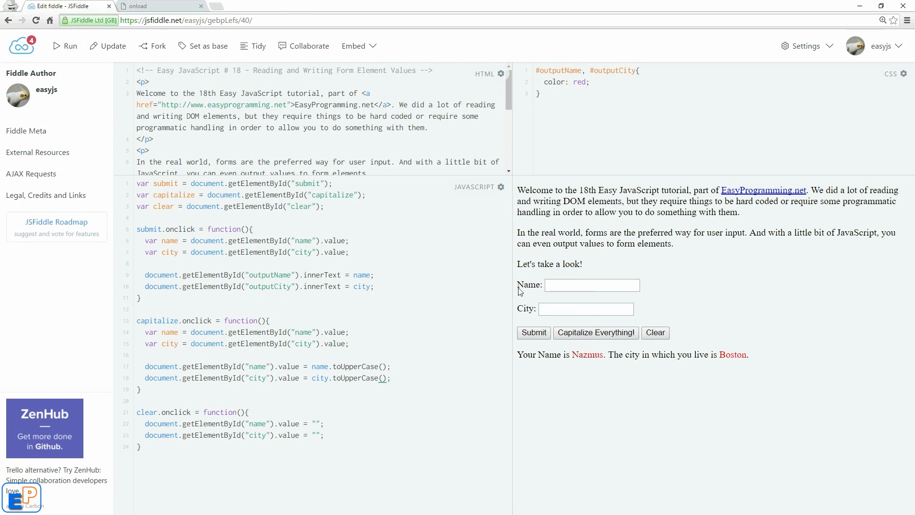
{"action": "left_click", "coordinate": [157, 6]}
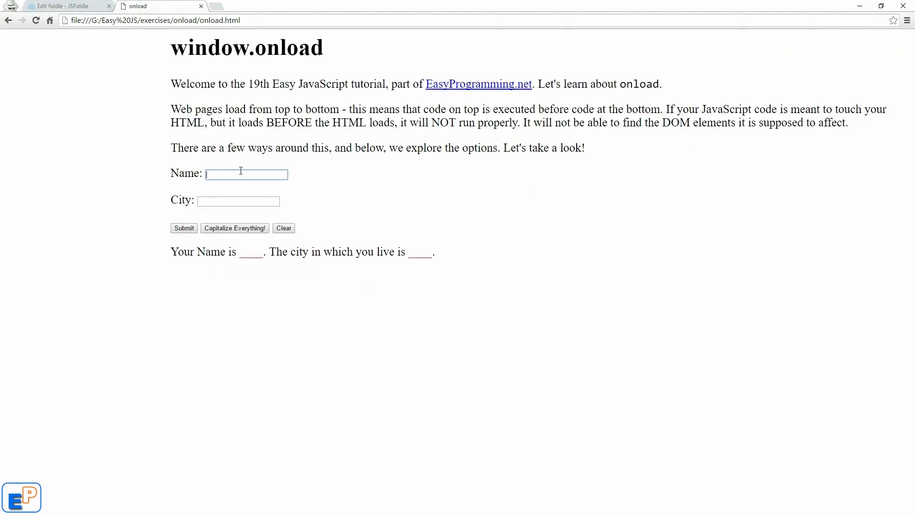
Enter Nazmus and Boston, inspect the page, and follow the 'onclick of null' console error to script.js:12
{"action": "type", "text": "Nazmus"}
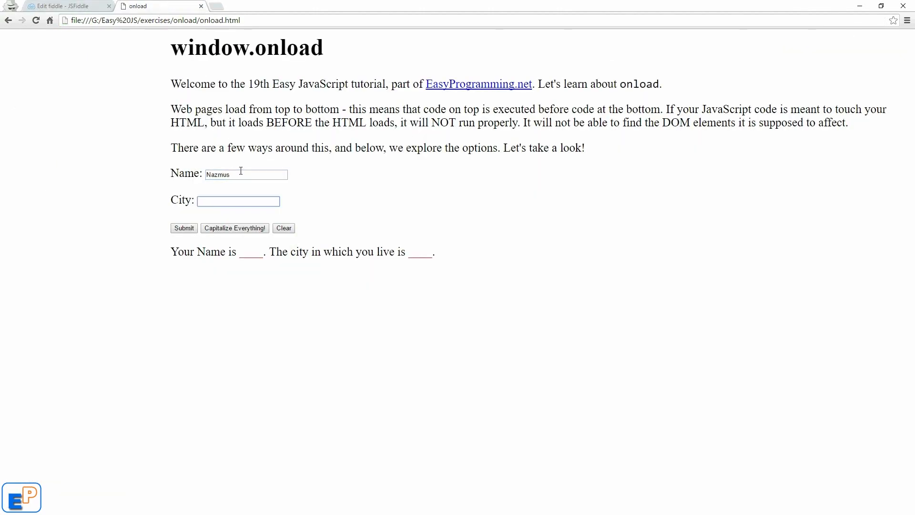
{"action": "type", "text": "Boston"}
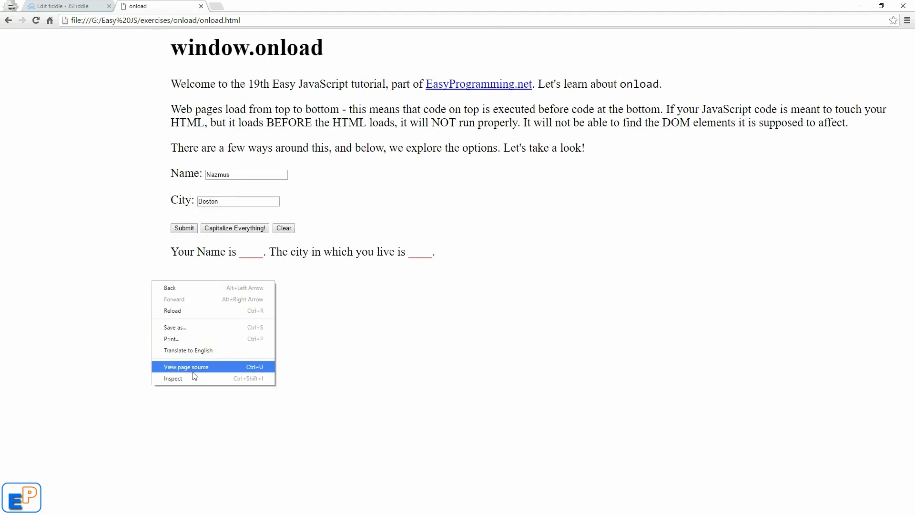
{"action": "left_click", "coordinate": [173, 378]}
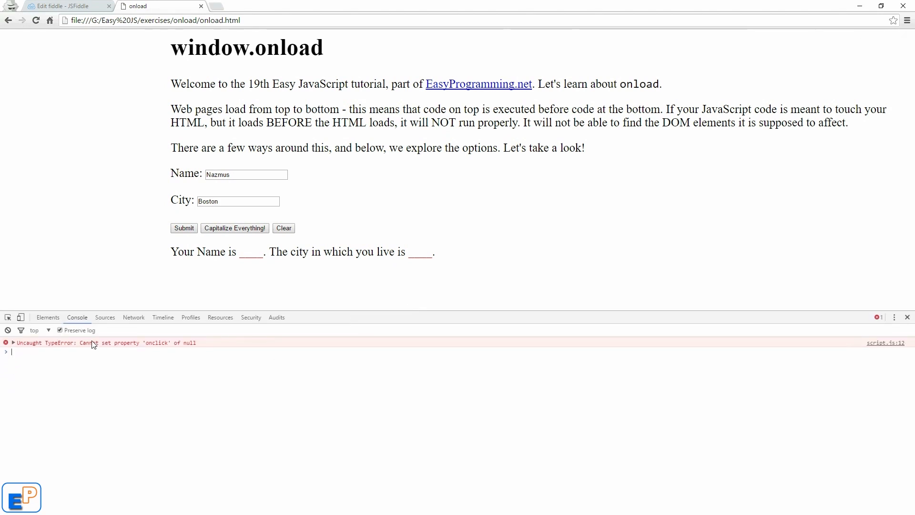
{"action": "mouse_move", "coordinate": [17, 347]}
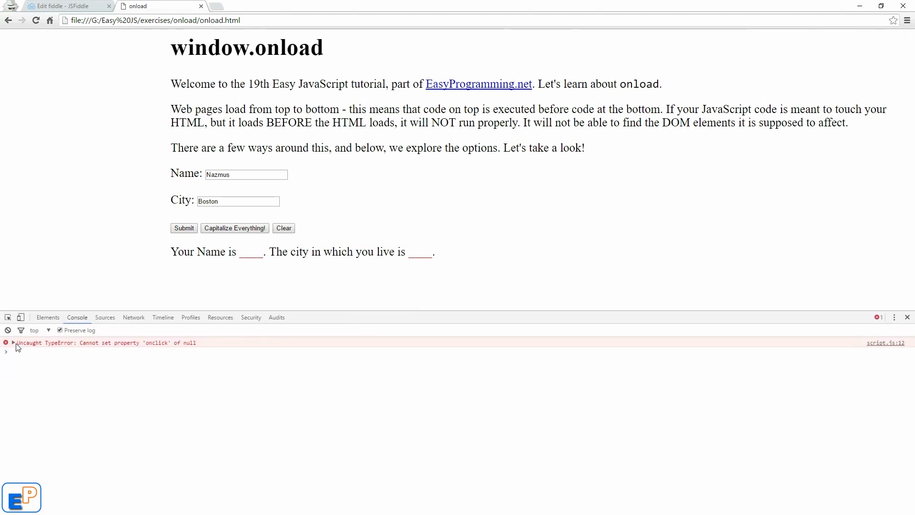
{"action": "mouse_move", "coordinate": [144, 349]}
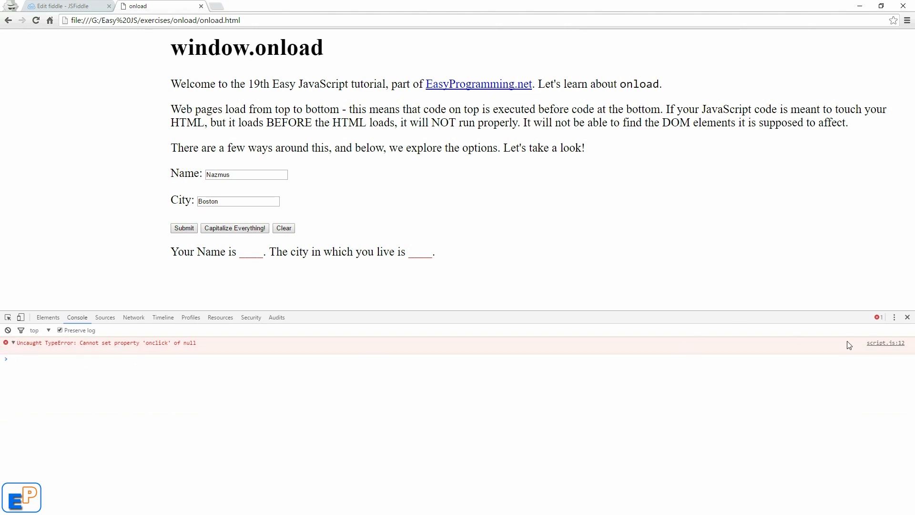
{"action": "left_click", "coordinate": [221, 316]}
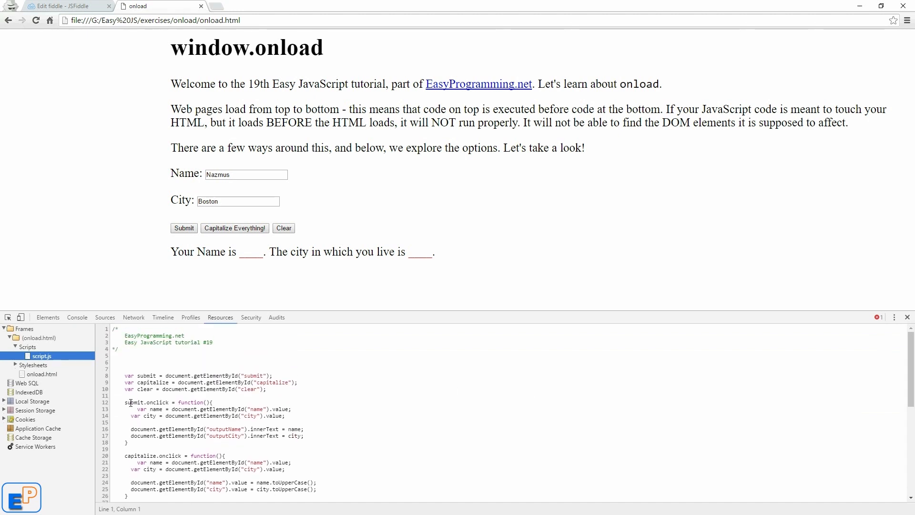
Highlight the submit variable on line 12 of script.js, then return to the console error
{"action": "double_click", "coordinate": [134, 403]}
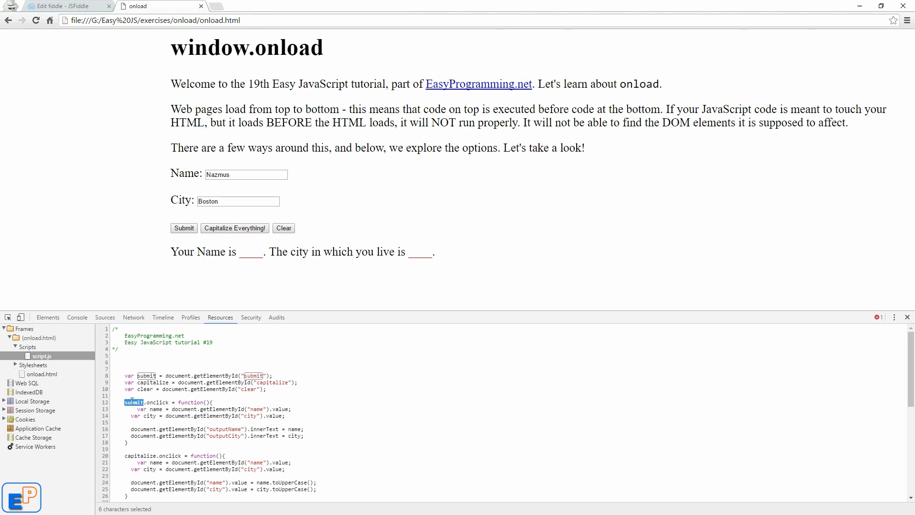
{"action": "left_click", "coordinate": [77, 316]}
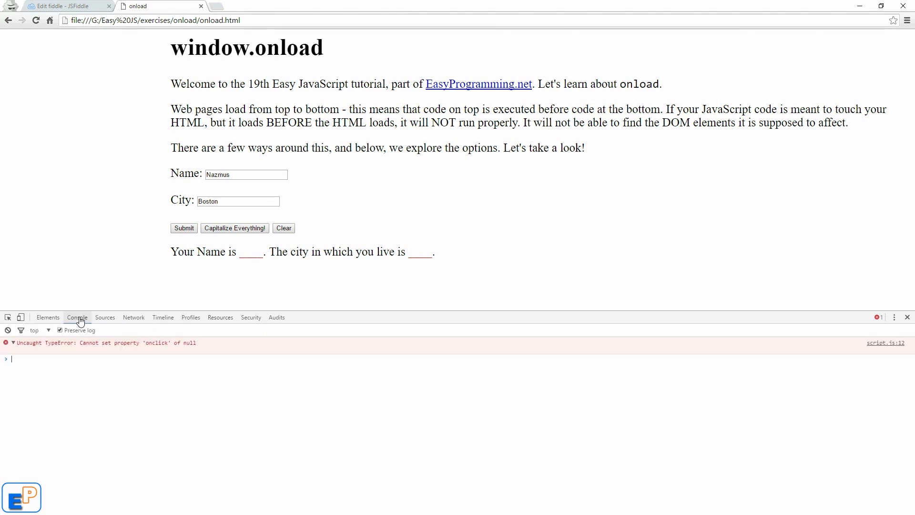
{"action": "mouse_move", "coordinate": [555, 213]}
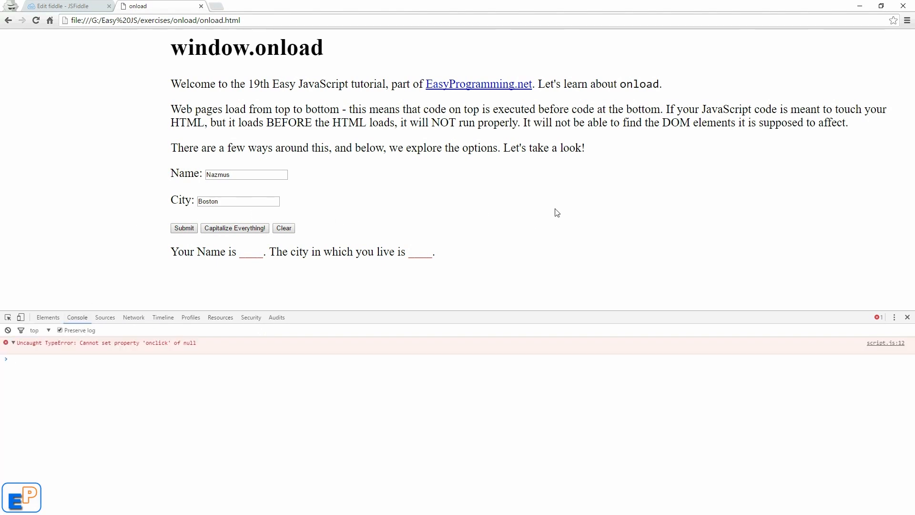
{"action": "mouse_move", "coordinate": [500, 238]}
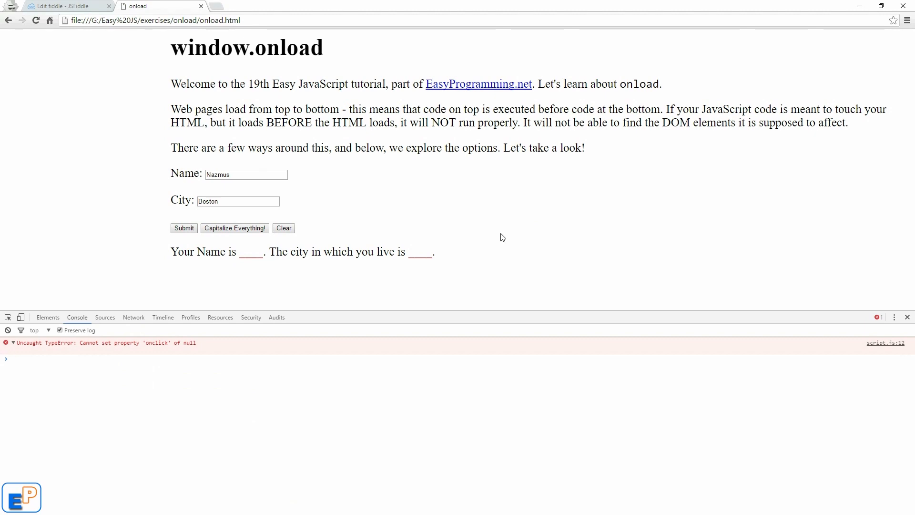
{"action": "mouse_move", "coordinate": [185, 44]}
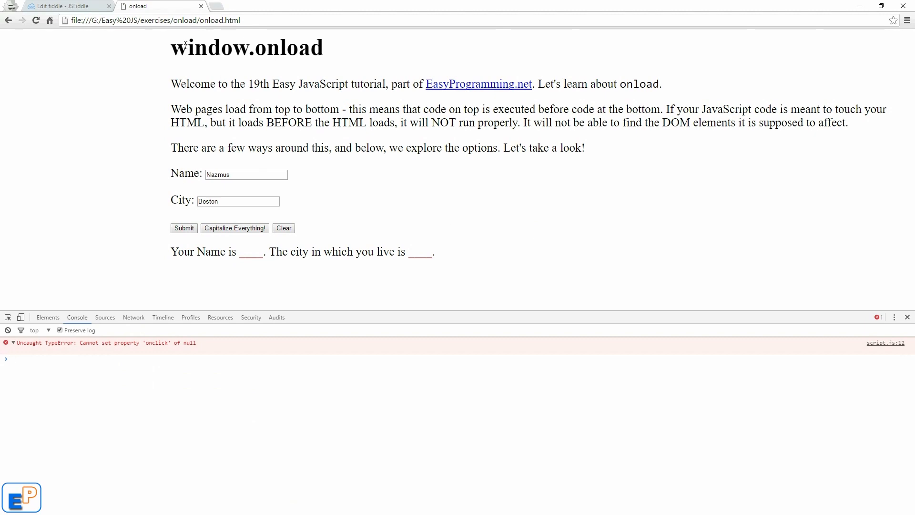
Compare the header's script.js include in onload.html with the element-grabbing code in script.js
{"action": "left_click", "coordinate": [64, 6]}
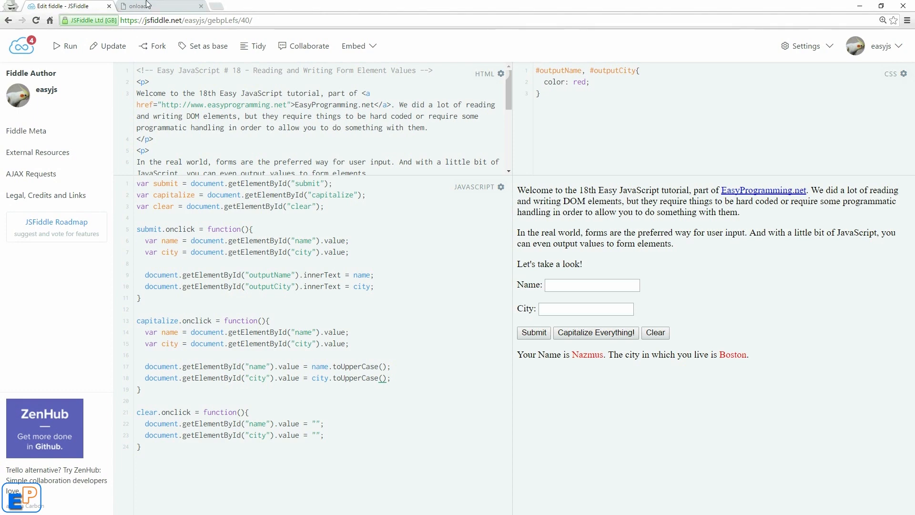
{"action": "left_click", "coordinate": [157, 5]}
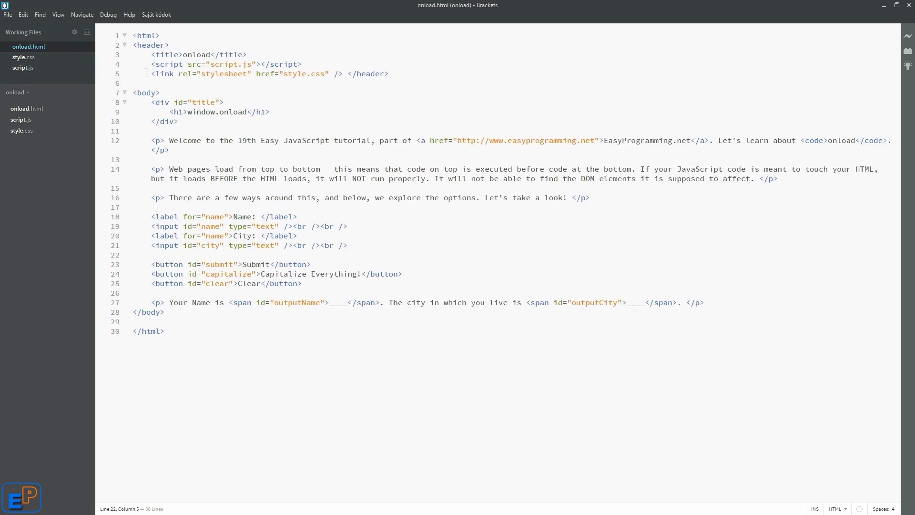
{"action": "left_click", "coordinate": [152, 54]}
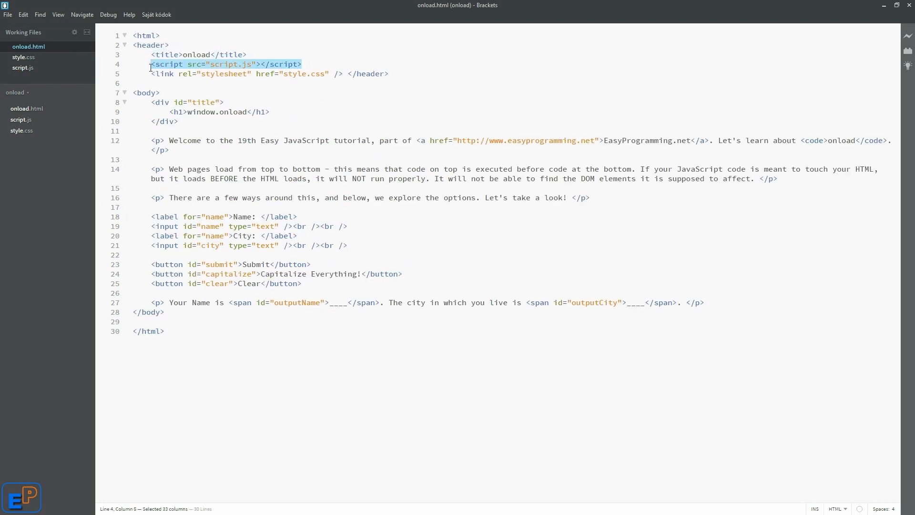
{"action": "mouse_move", "coordinate": [204, 103]}
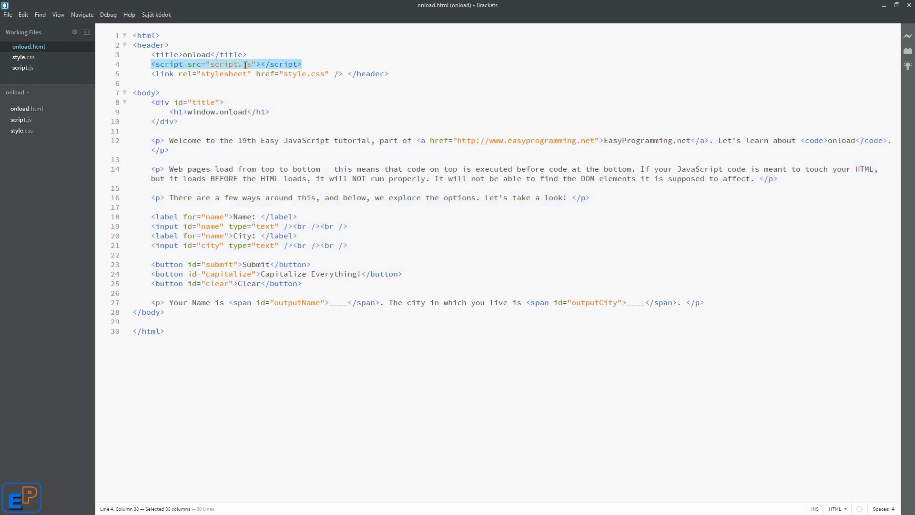
{"action": "mouse_move", "coordinate": [66, 80]}
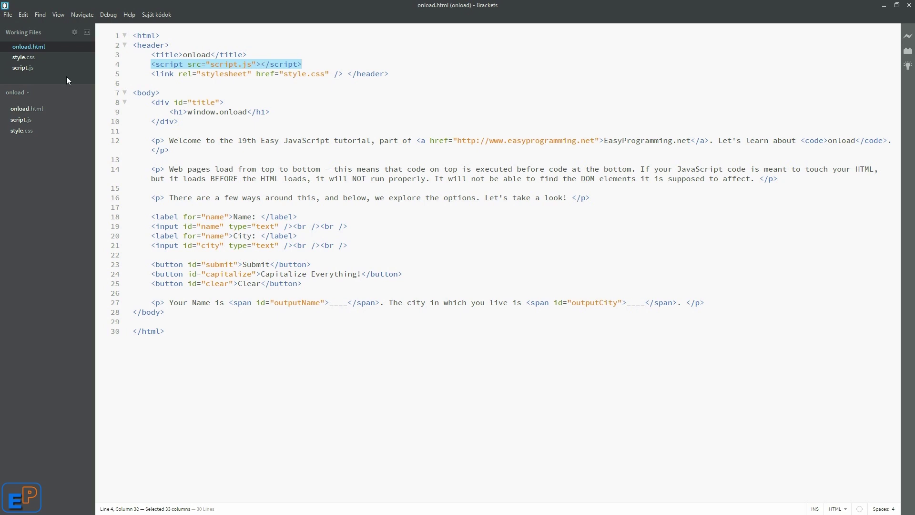
{"action": "left_click", "coordinate": [22, 67]}
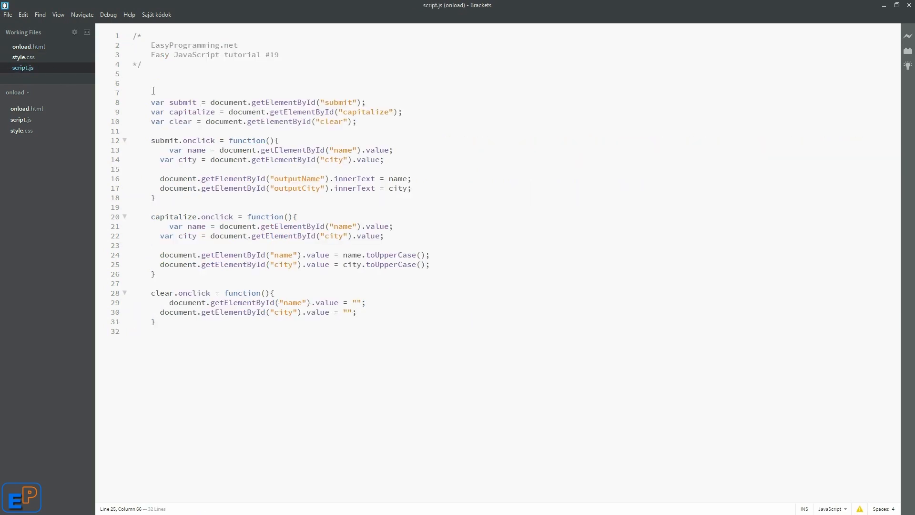
{"action": "key", "text": "ctrl+a"}
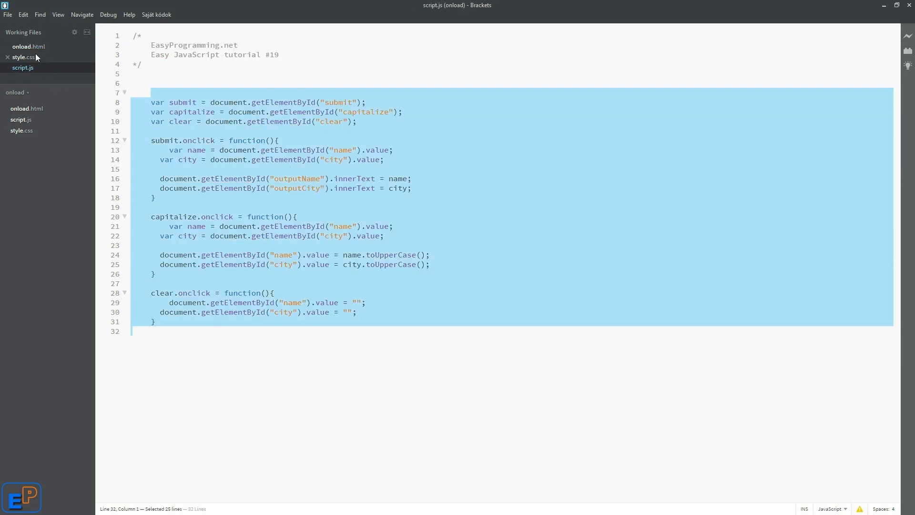
{"action": "left_click", "coordinate": [28, 46]}
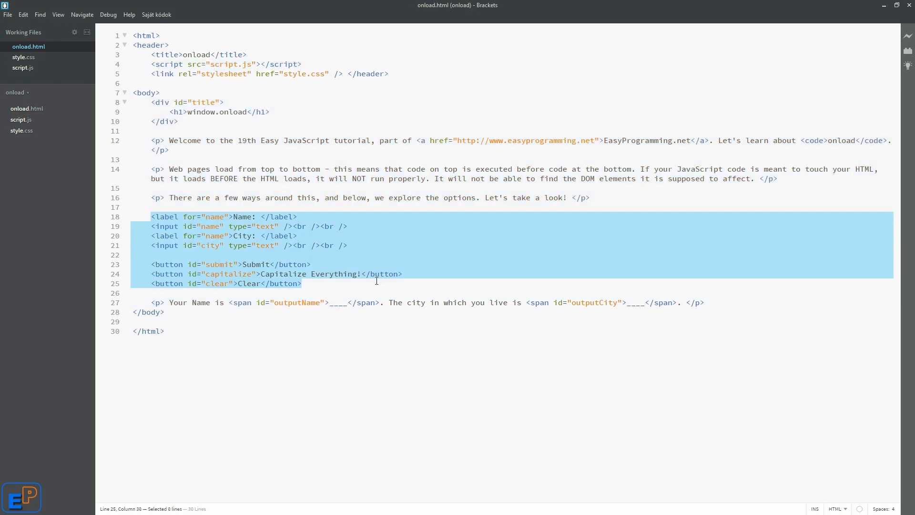
Cut <script src="script.js"></script> from the header and place it after the closing body tag
{"action": "left_click", "coordinate": [240, 64]}
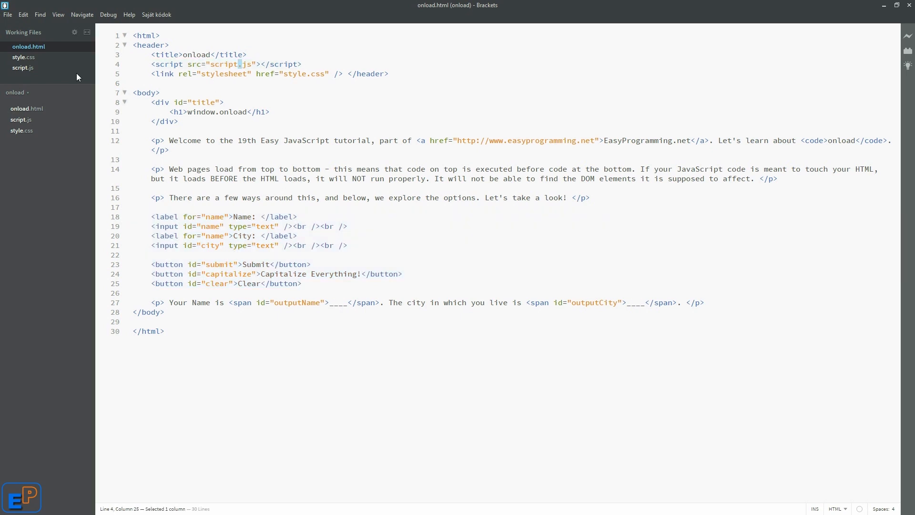
{"action": "left_click", "coordinate": [22, 67]}
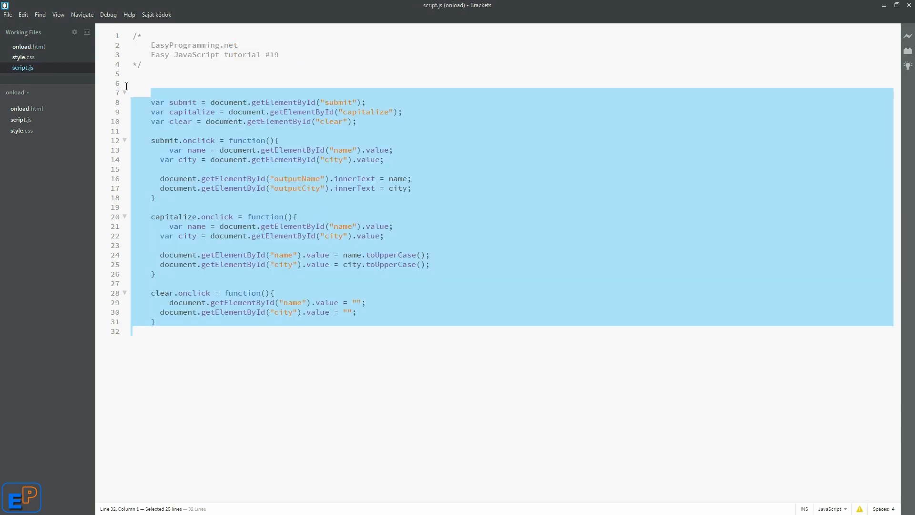
{"action": "left_click", "coordinate": [28, 46]}
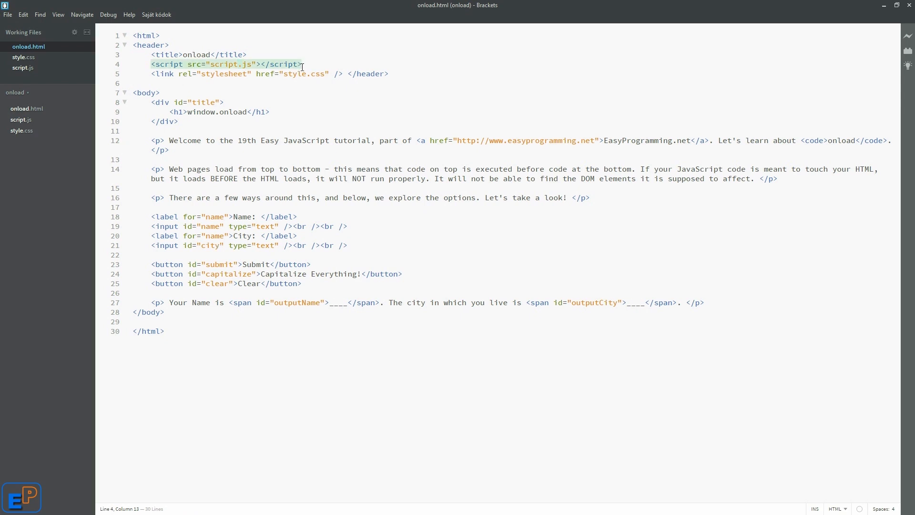
{"action": "key", "text": "Delete"}
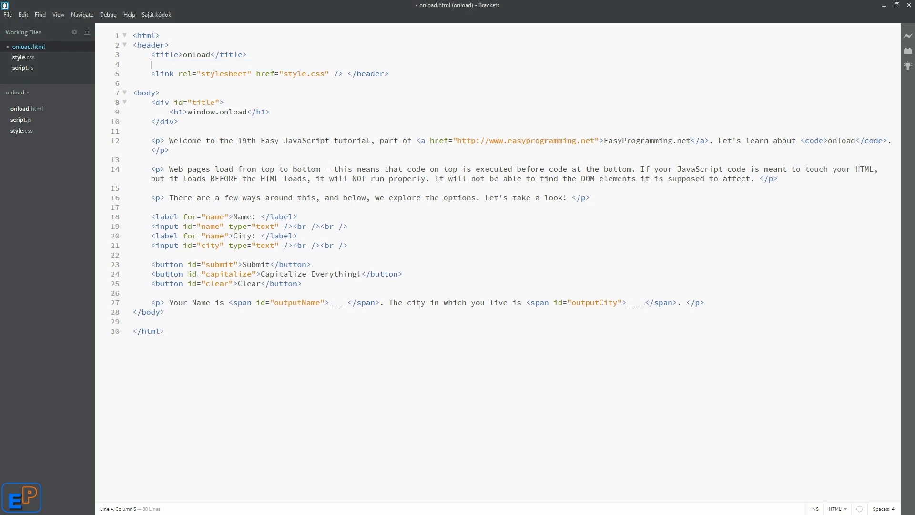
{"action": "mouse_move", "coordinate": [202, 228]}
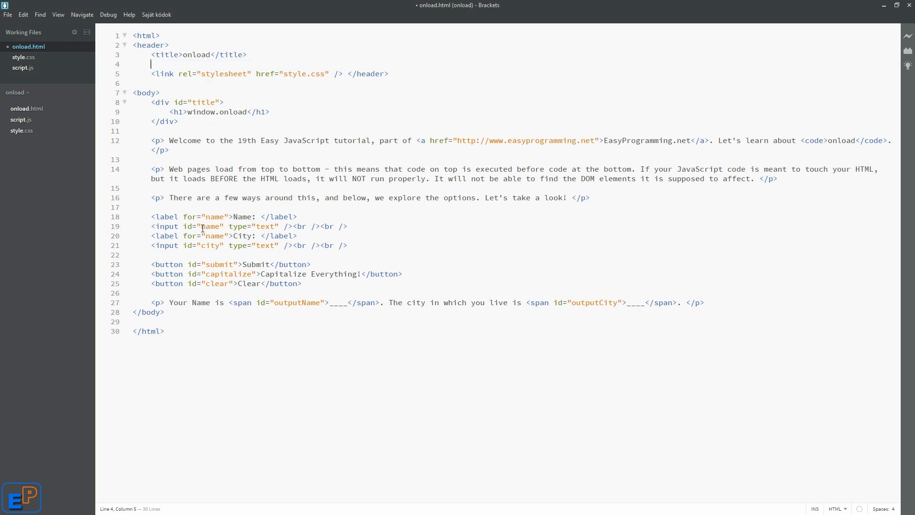
{"action": "type", "text": "<script src=\"script.js\"></script>"}
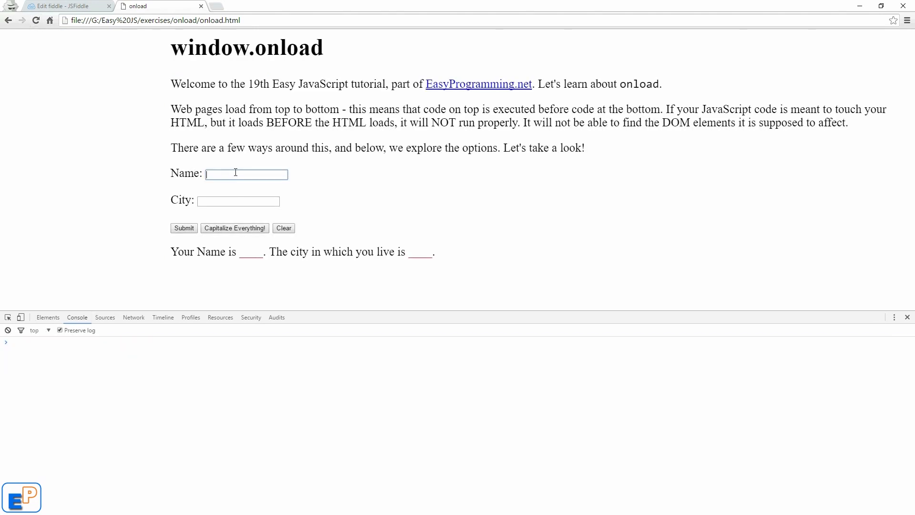
On the reloaded page, submit the name and Boston, capitalize both fields, then clear them
{"action": "type", "text": "Boston"}
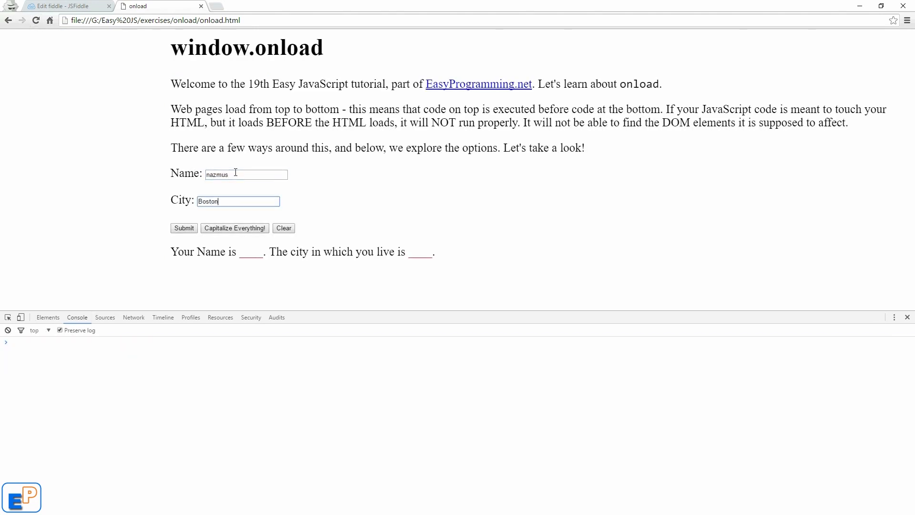
{"action": "left_click", "coordinate": [183, 228]}
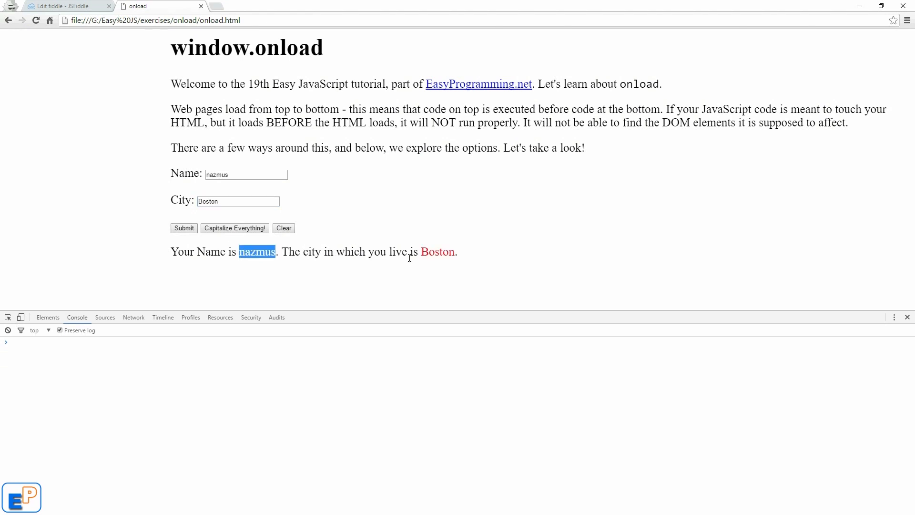
{"action": "left_click", "coordinate": [235, 227]}
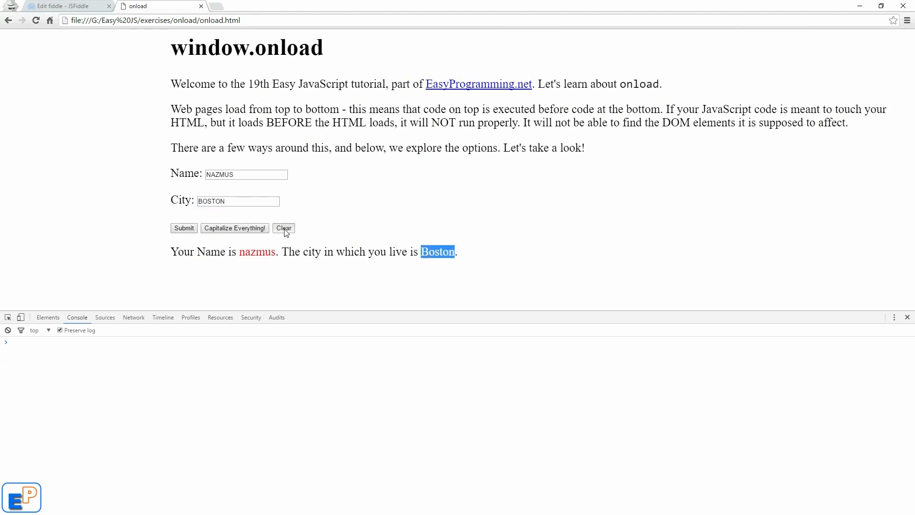
{"action": "left_click", "coordinate": [284, 228]}
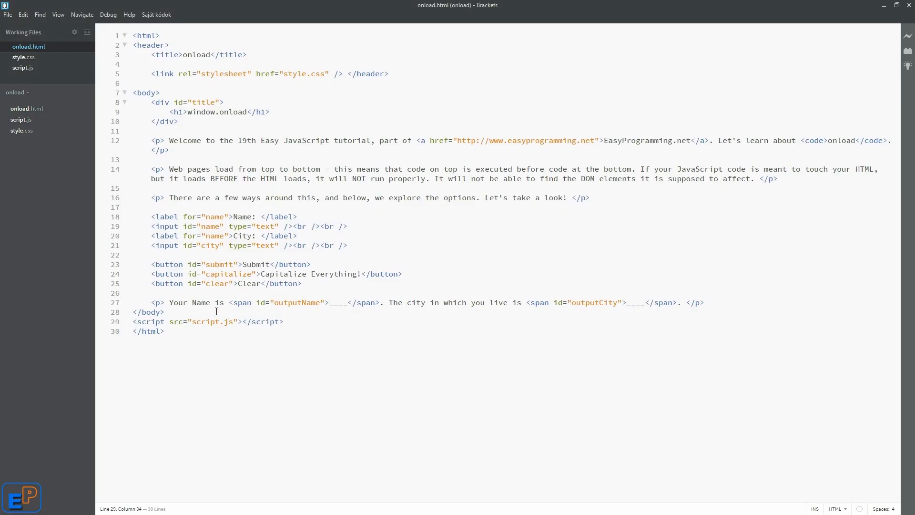
Cut the script include from below the body and return it to the header, then bring up script.js
{"action": "left_click", "coordinate": [165, 73]}
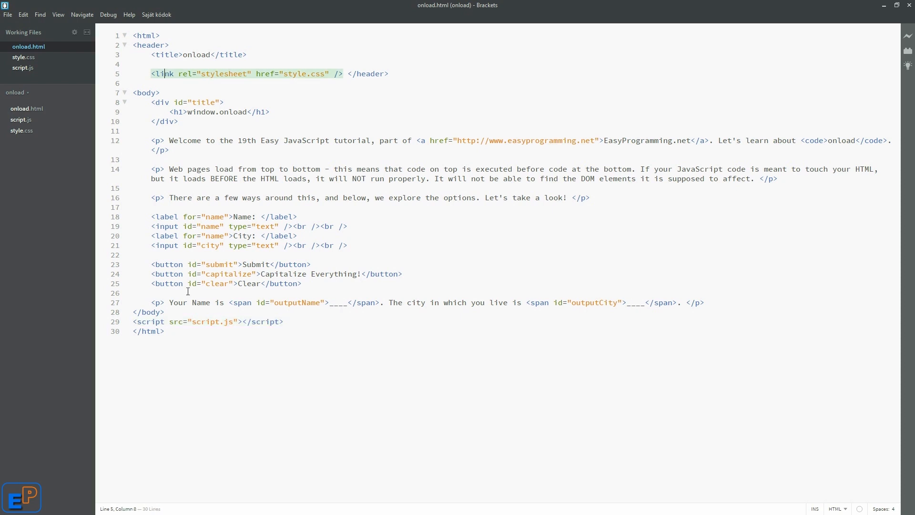
{"action": "double_click", "coordinate": [176, 321]}
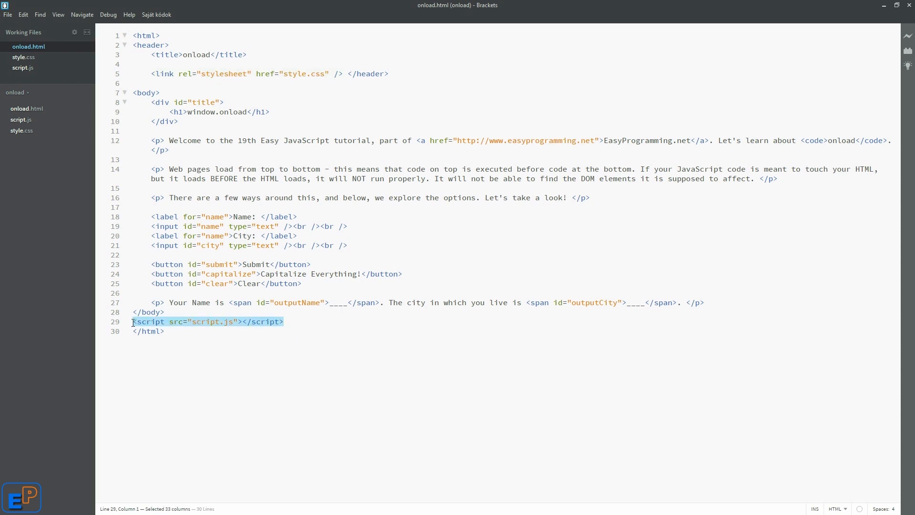
{"action": "key", "text": "Delete"}
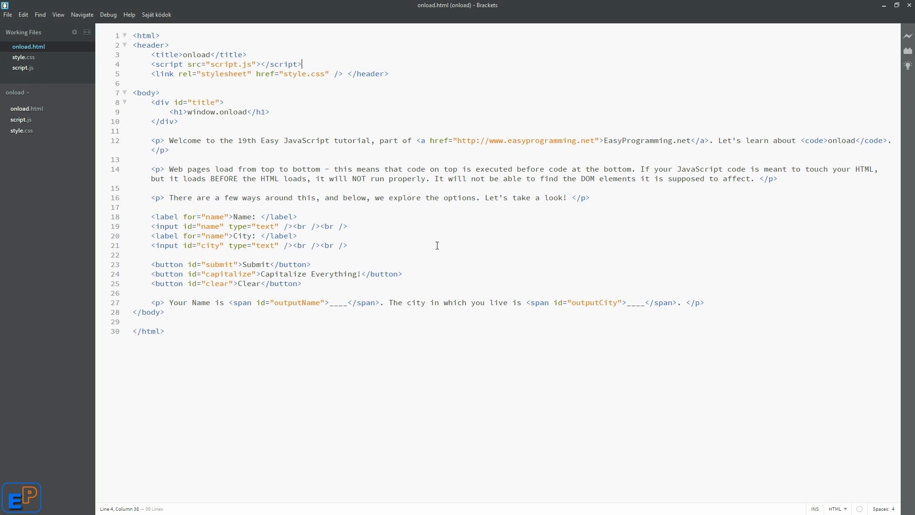
{"action": "mouse_move", "coordinate": [22, 68]}
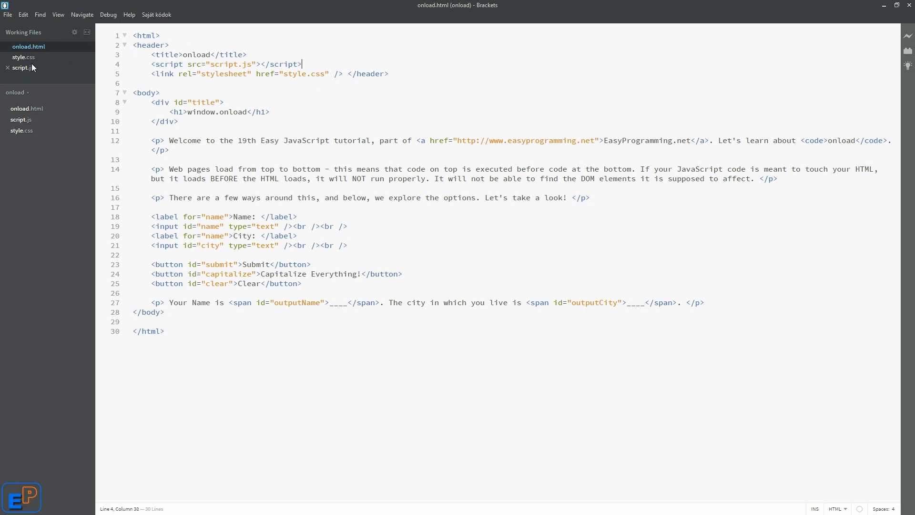
{"action": "left_click", "coordinate": [23, 67]}
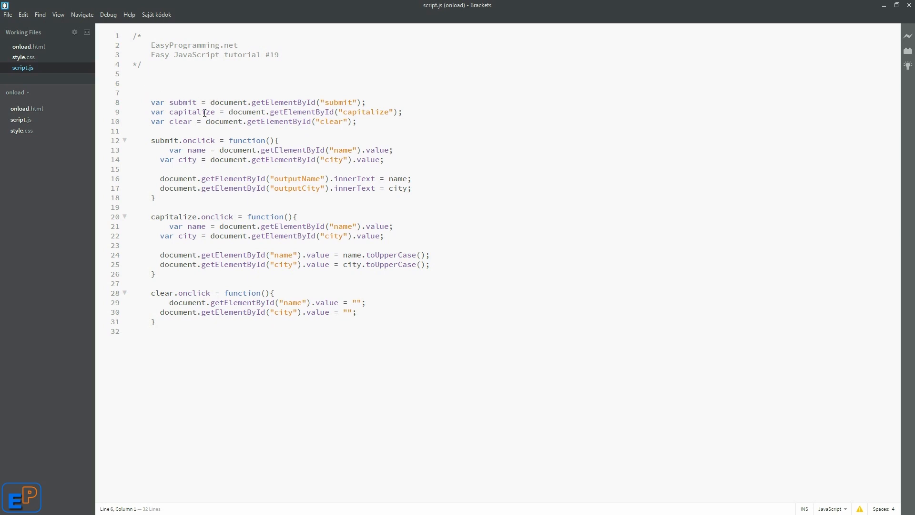
Start script.js with window.onload = function() { so the existing code sits inside it
{"action": "type", "text": "window."}
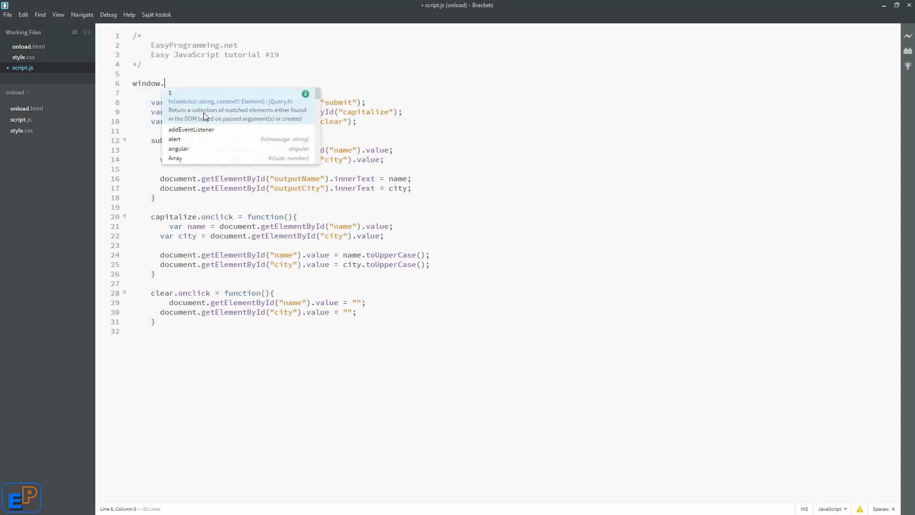
{"action": "type", "text": "onload = function("}
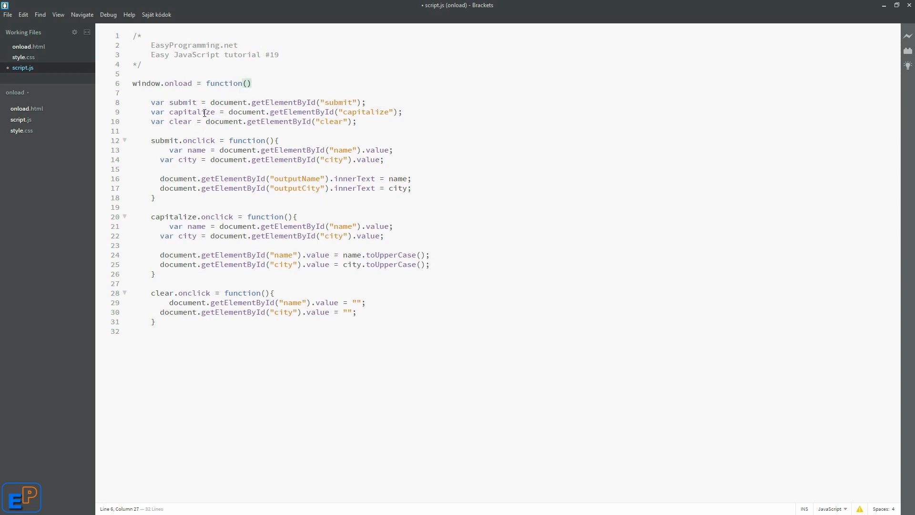
{"action": "left_click", "coordinate": [252, 83]}
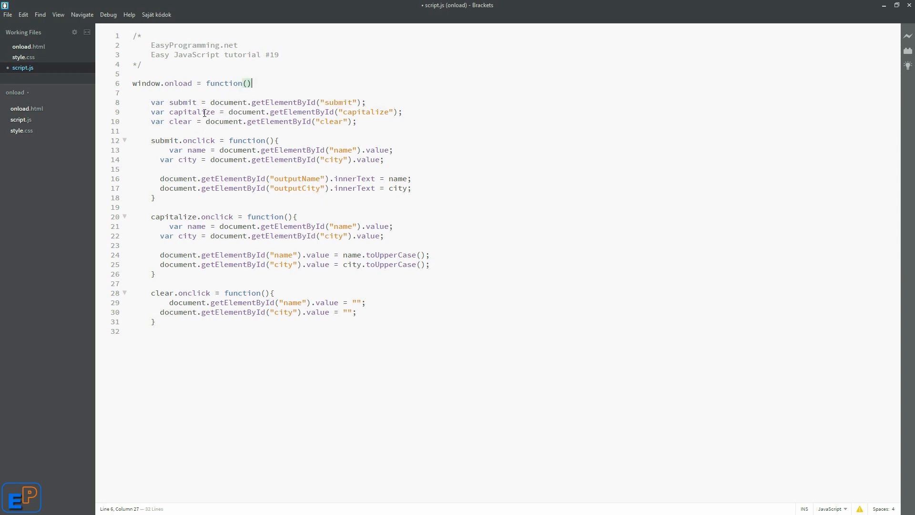
{"action": "type", "text": "{"}
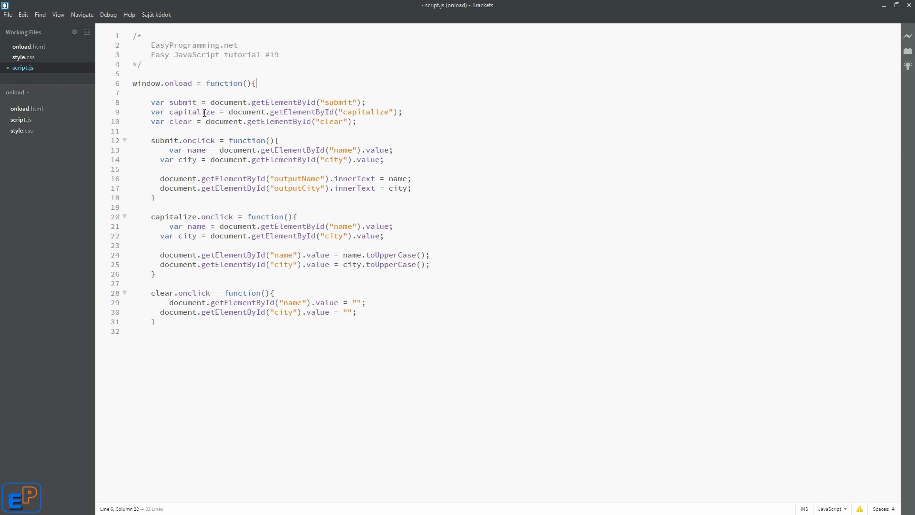
{"action": "left_click", "coordinate": [212, 331]}
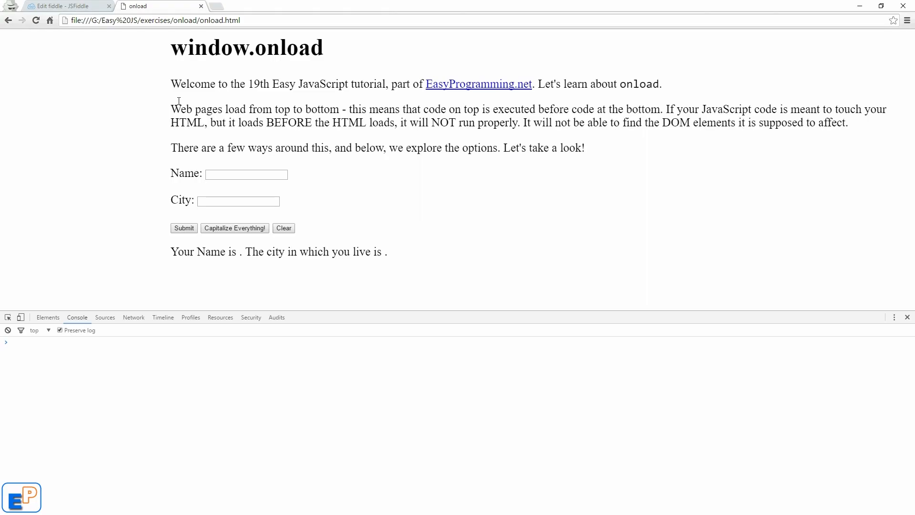
Enter nazmus and boston, submit, capitalize and resubmit them in uppercase, then clear the fields
{"action": "left_click", "coordinate": [35, 20]}
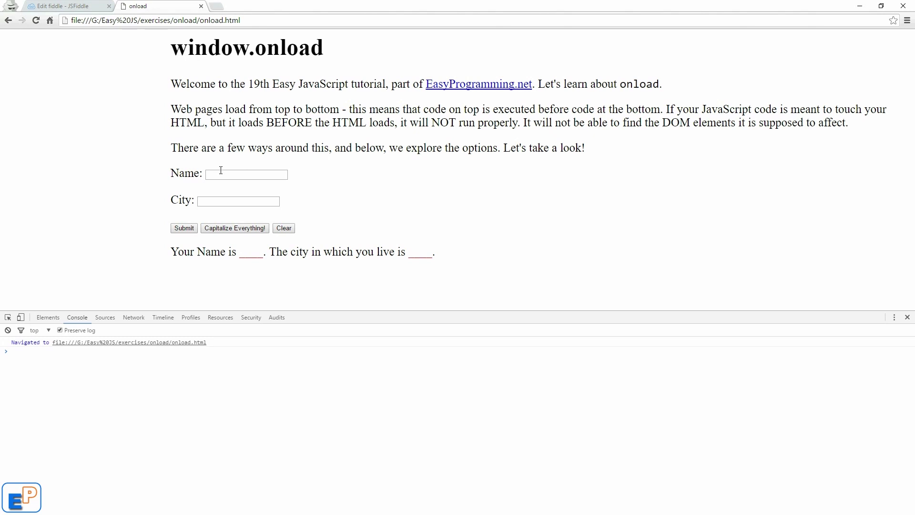
{"action": "type", "text": "nazmus"}
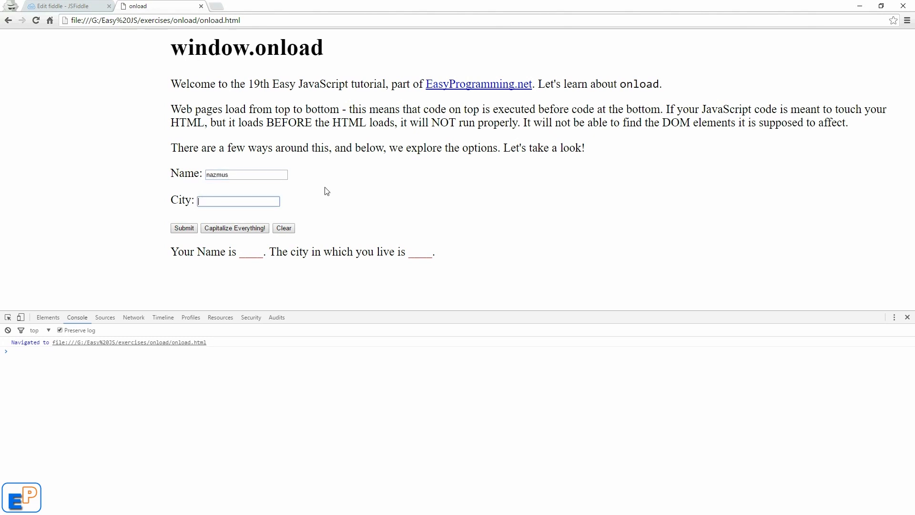
{"action": "type", "text": "boston"}
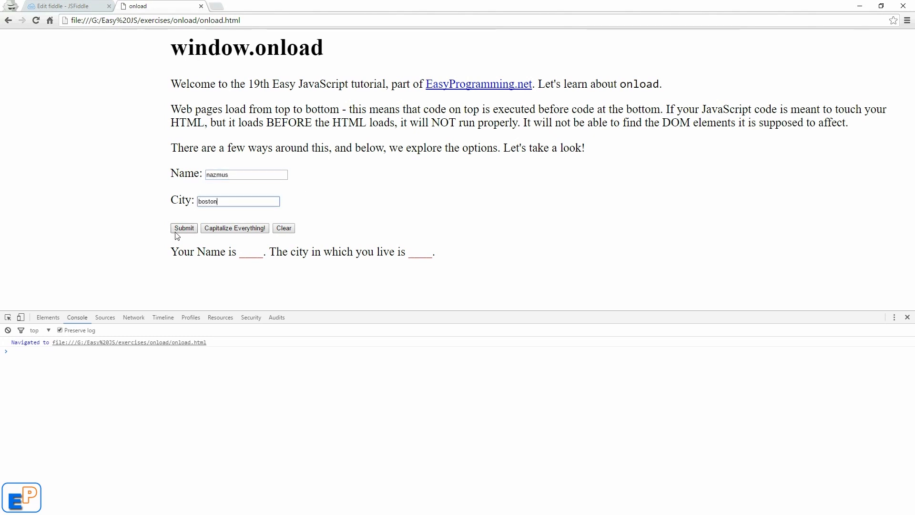
{"action": "left_click", "coordinate": [184, 228]}
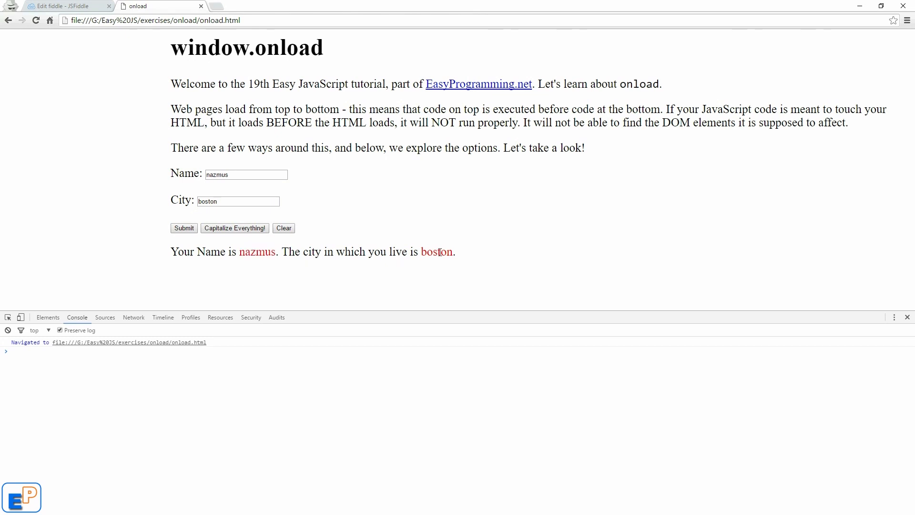
{"action": "left_click", "coordinate": [235, 228]}
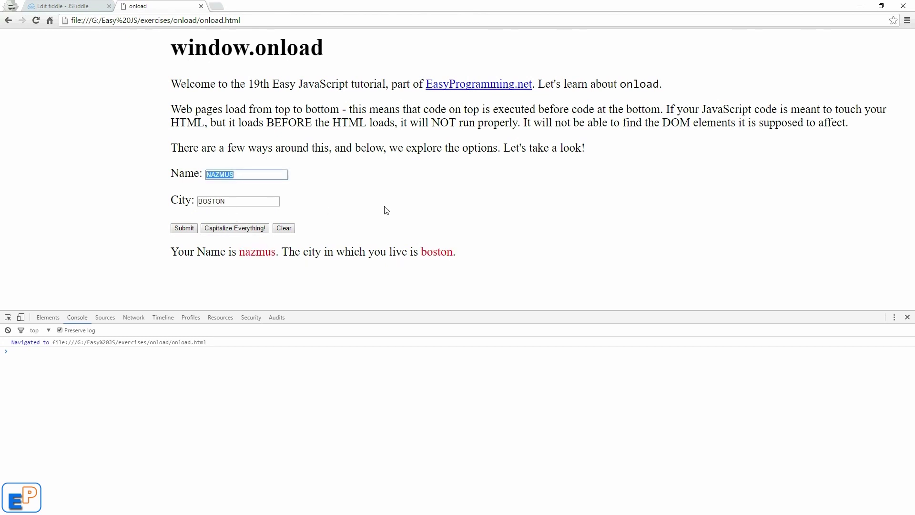
{"action": "left_click", "coordinate": [235, 228]}
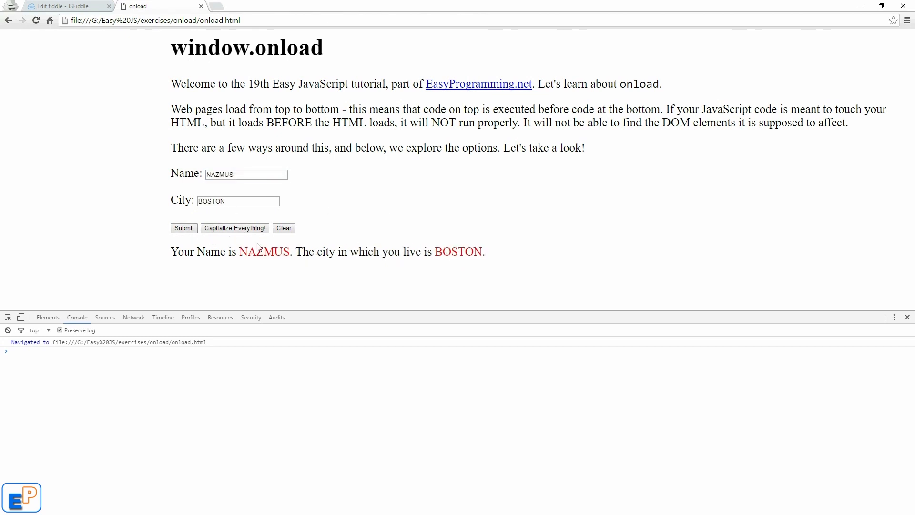
{"action": "left_click", "coordinate": [284, 228]}
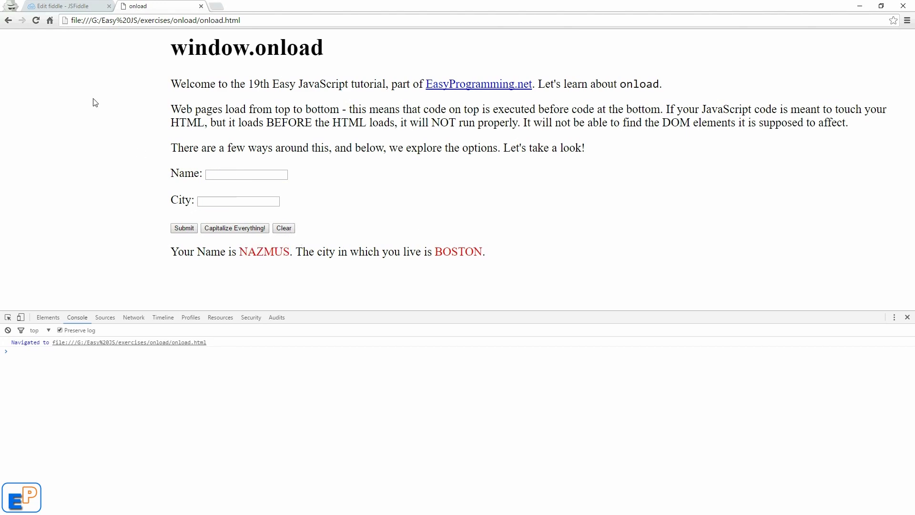
Glance at the earlier JSFiddle form and return to the code editor
{"action": "left_click", "coordinate": [64, 6]}
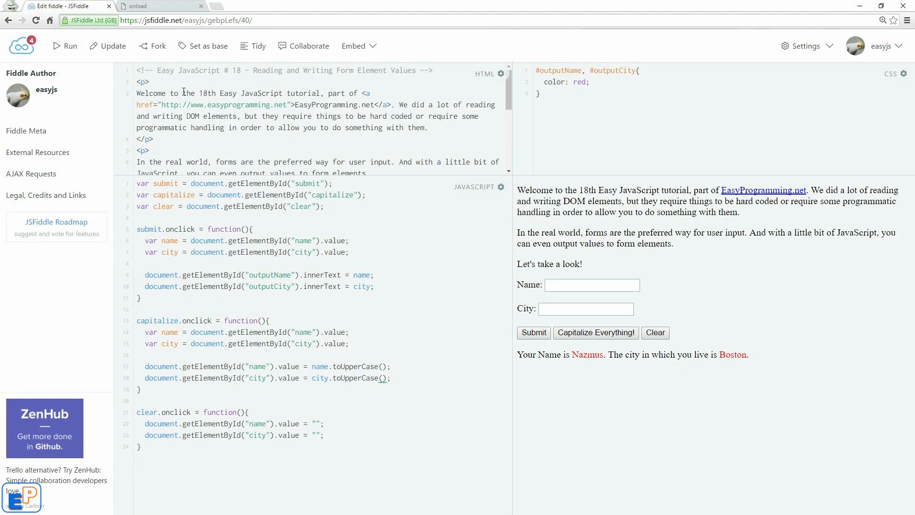
{"action": "left_click", "coordinate": [159, 6]}
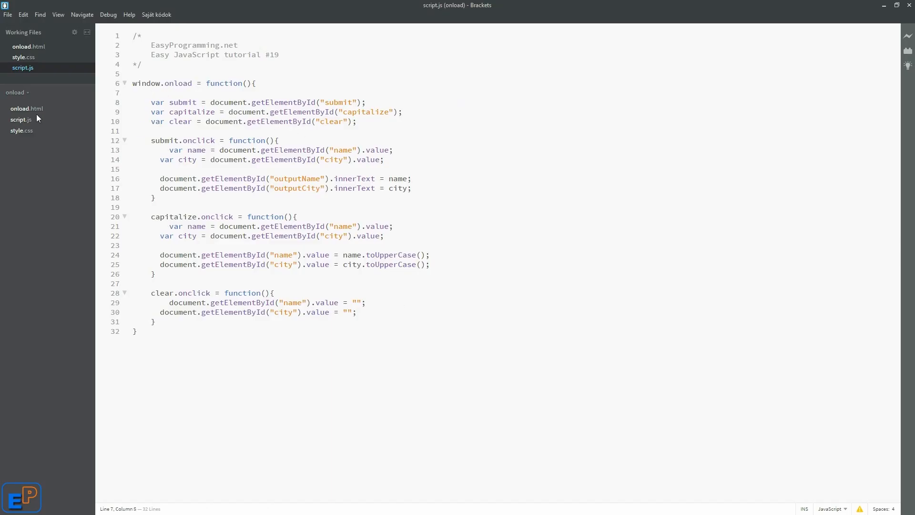
{"action": "mouse_move", "coordinate": [81, 66]}
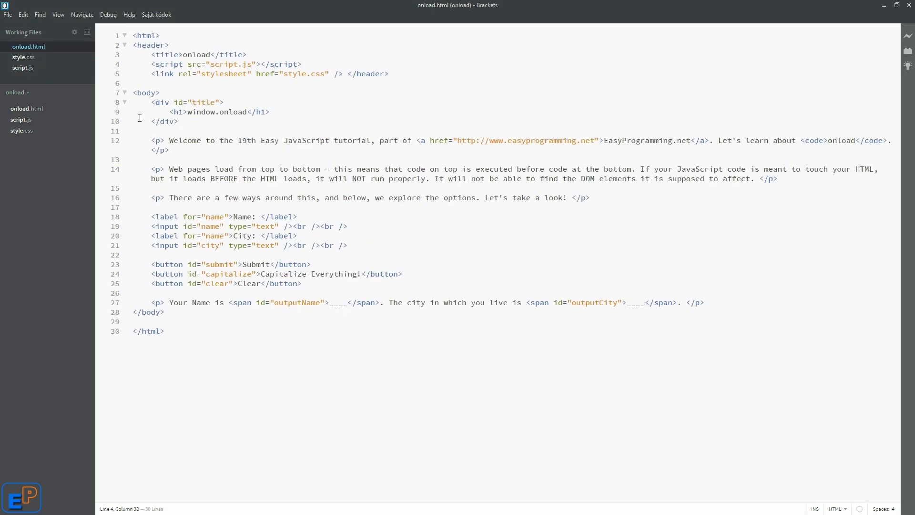
{"action": "mouse_move", "coordinate": [157, 111]}
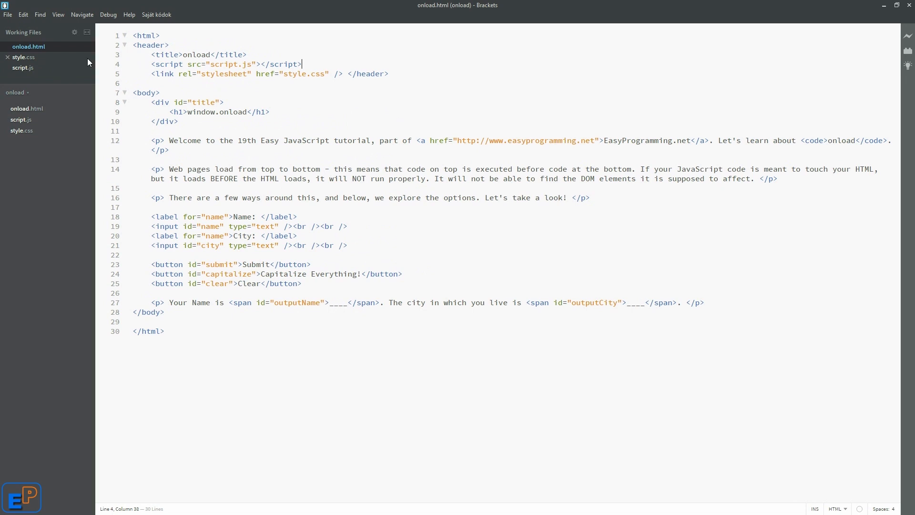
{"action": "mouse_move", "coordinate": [235, 75]}
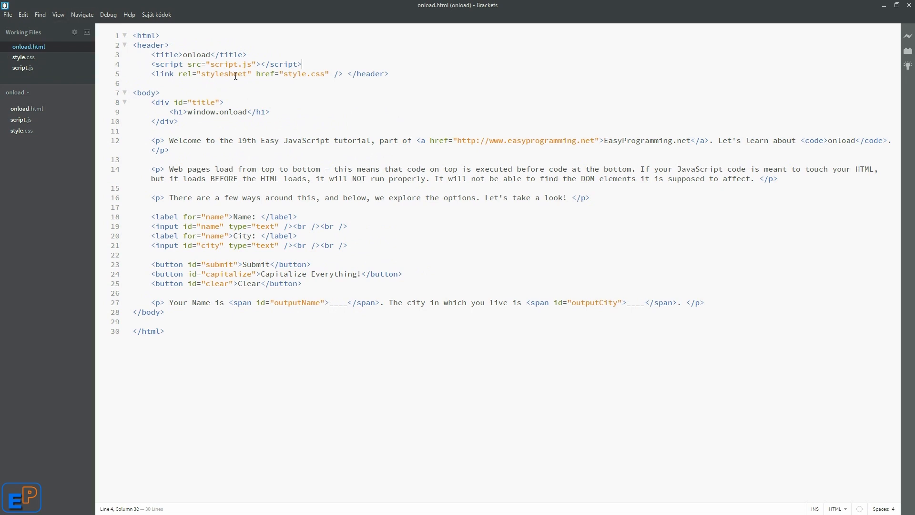
{"action": "left_click", "coordinate": [22, 68]}
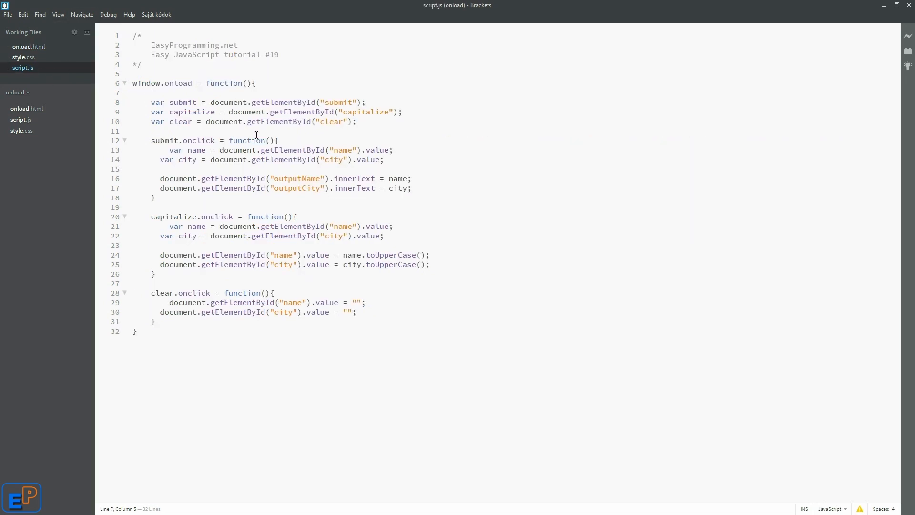
{"action": "double_click", "coordinate": [296, 178]}
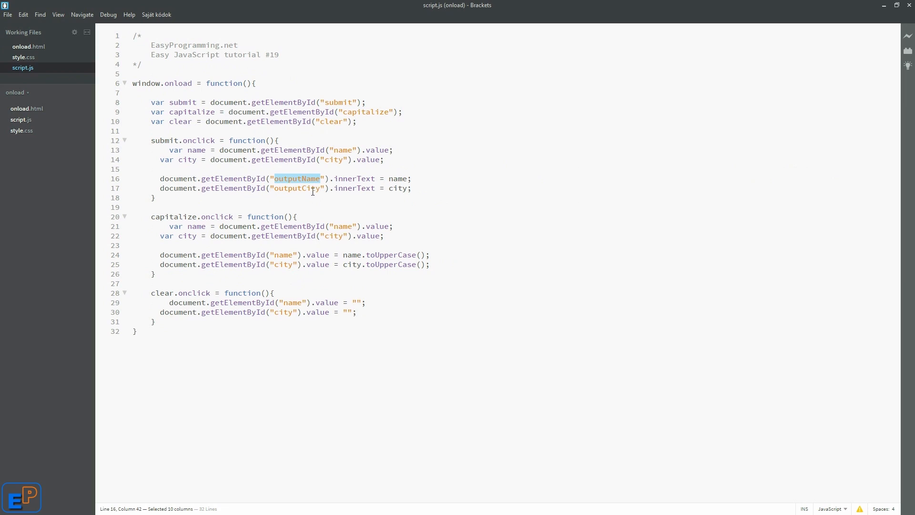
{"action": "left_click", "coordinate": [255, 83]}
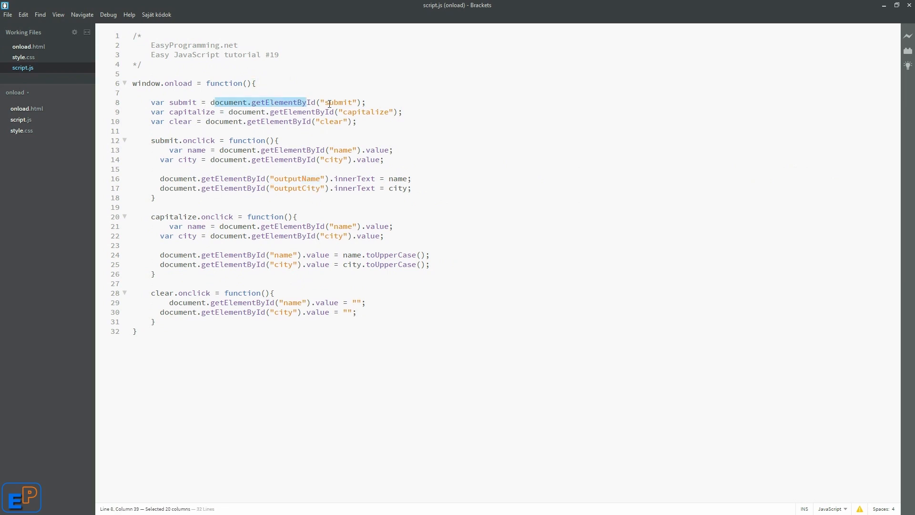
{"action": "left_click", "coordinate": [297, 121]}
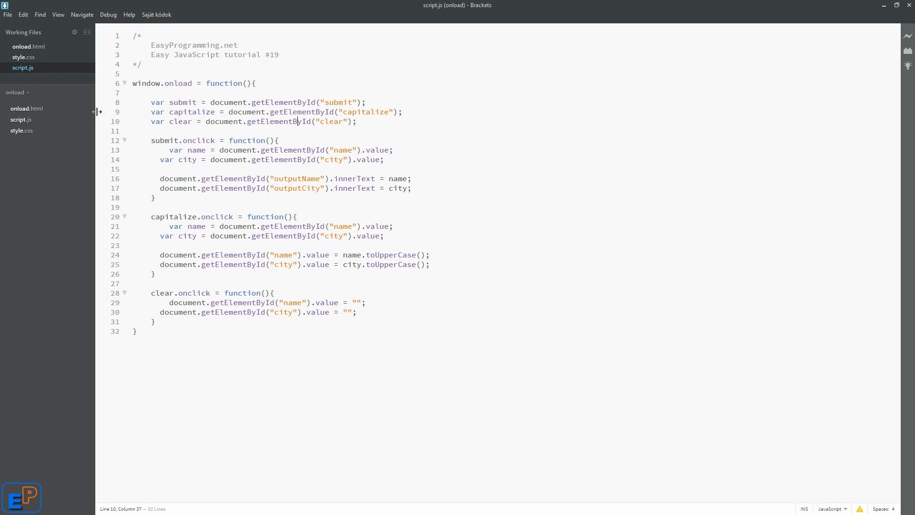
{"action": "triple_click", "coordinate": [194, 83]}
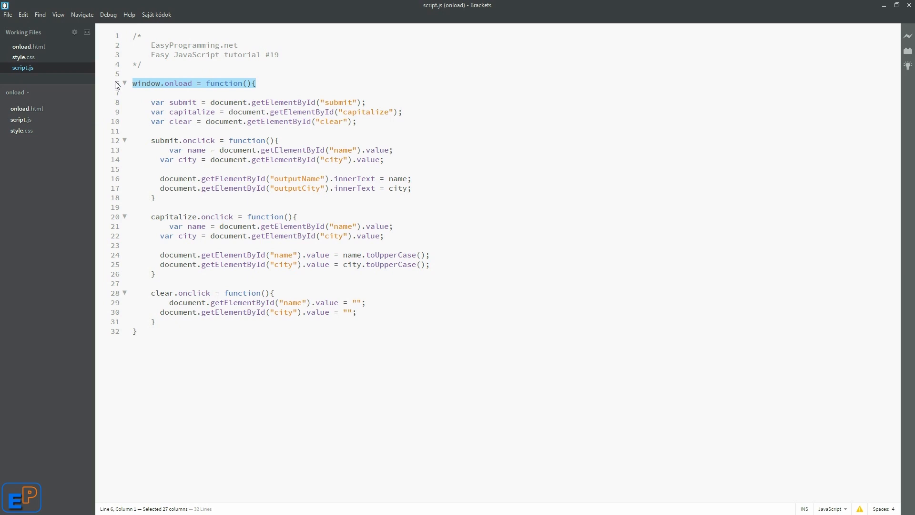
{"action": "mouse_move", "coordinate": [194, 181]}
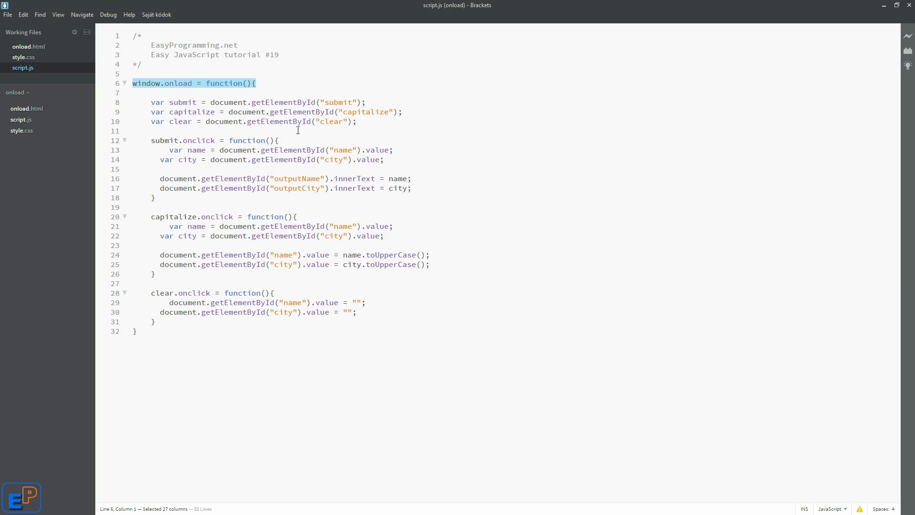
{"action": "left_click", "coordinate": [329, 67]}
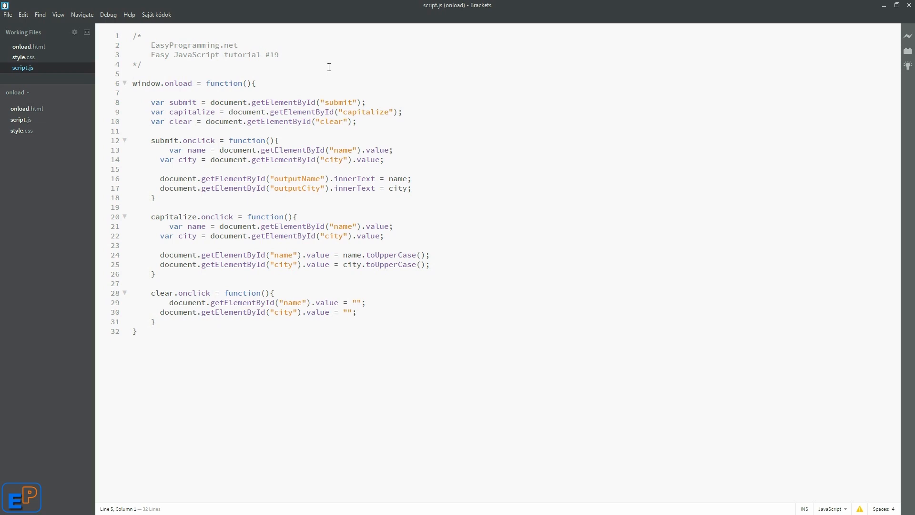
{"action": "left_click", "coordinate": [237, 45]}
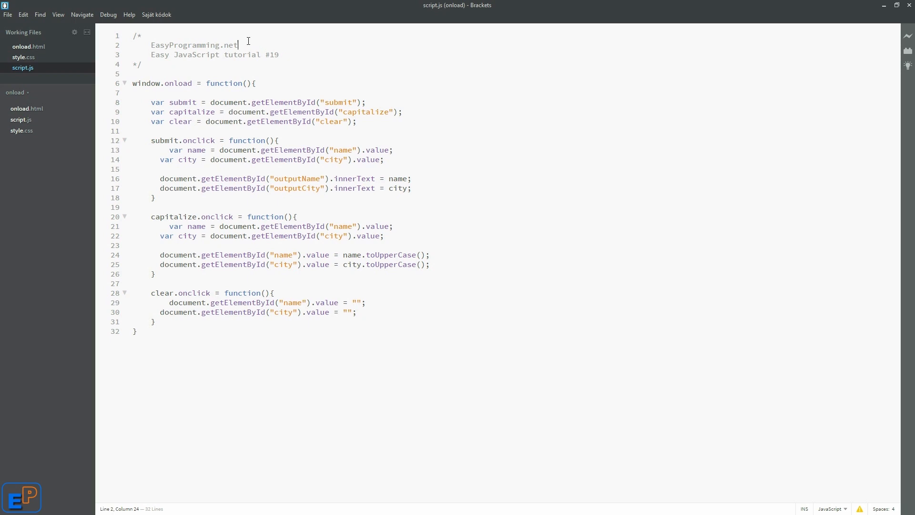
{"action": "double_click", "coordinate": [193, 44]}
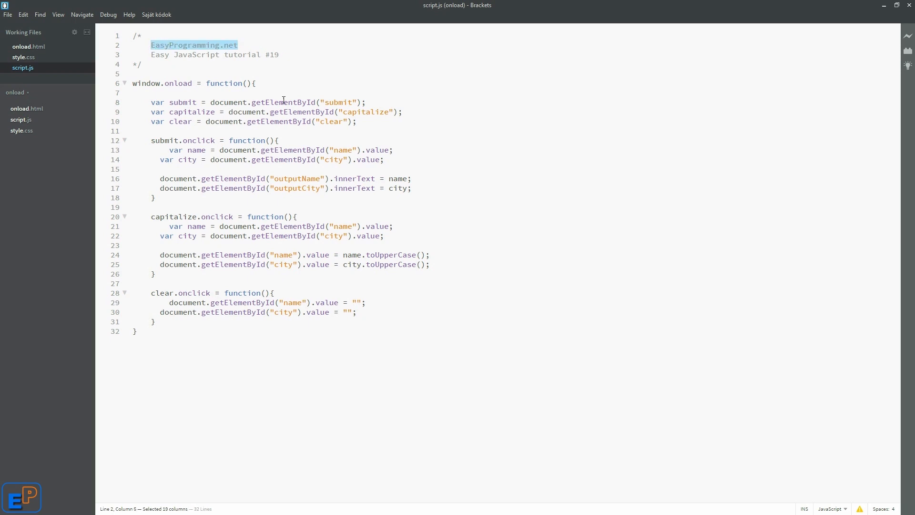